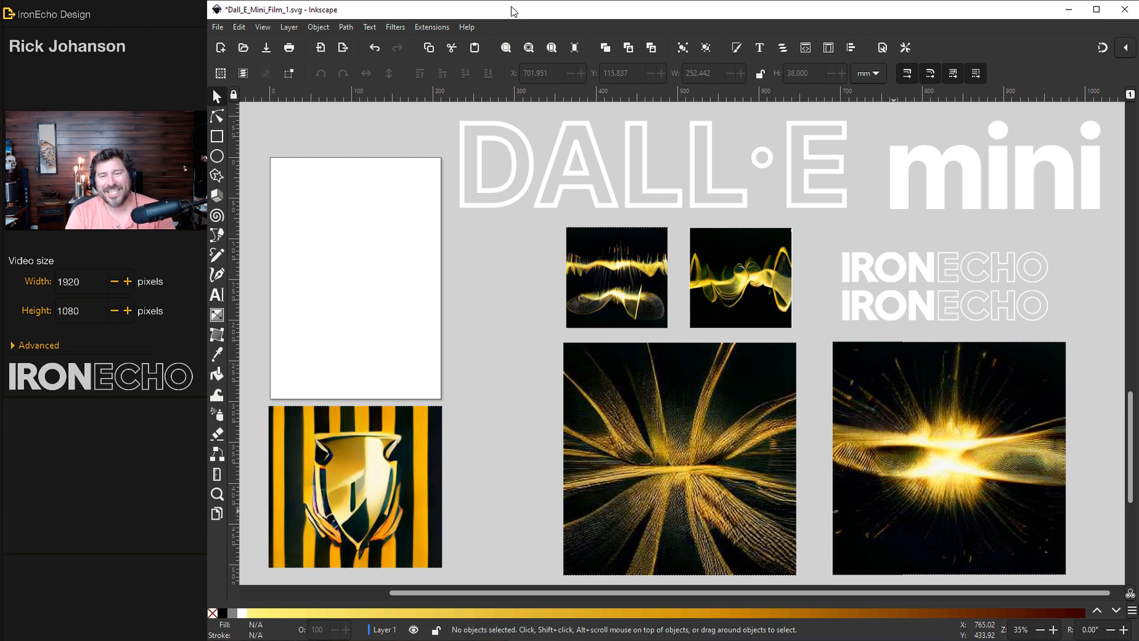
{"action": "mouse_move", "coordinate": [514, 33]}
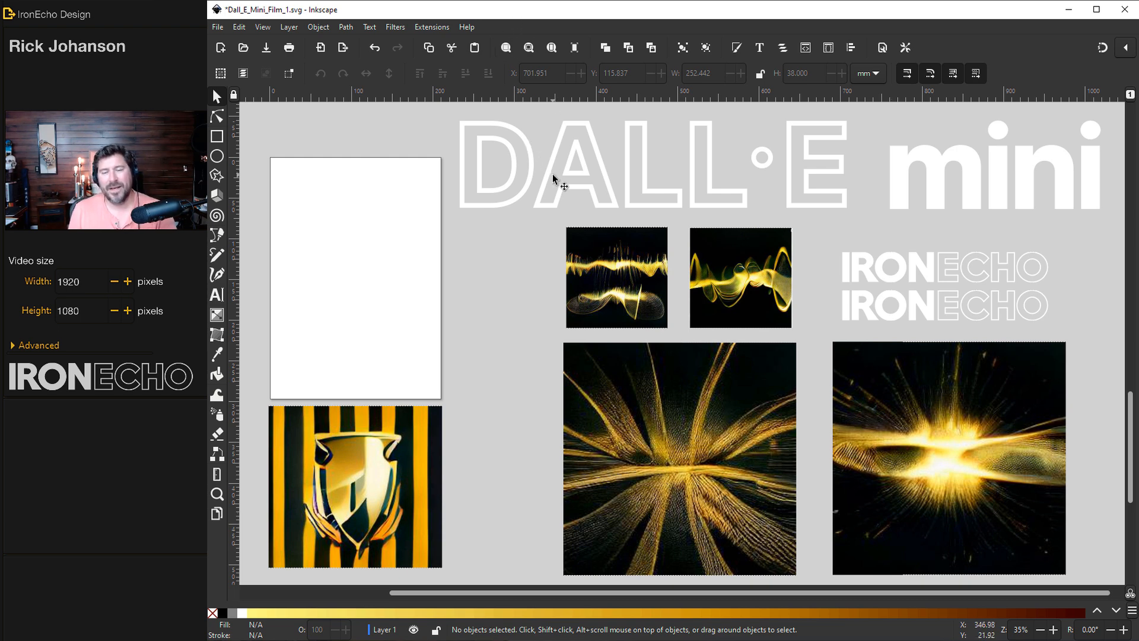
{"action": "mouse_move", "coordinate": [647, 187]}
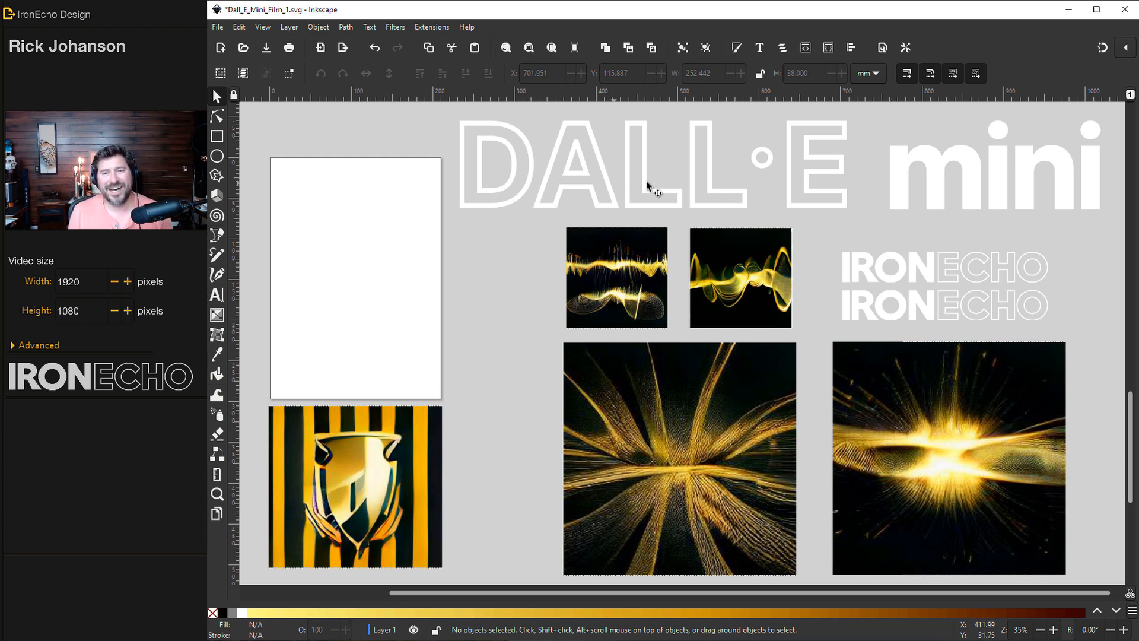
{"action": "mouse_move", "coordinate": [457, 219]}
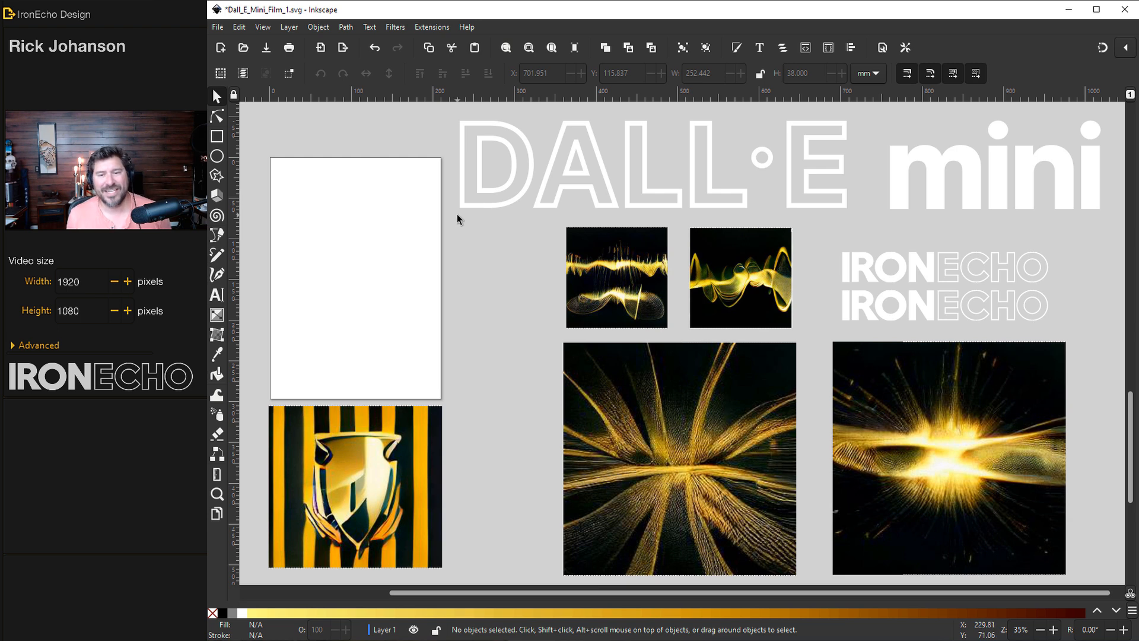
{"action": "mouse_move", "coordinate": [630, 399]}
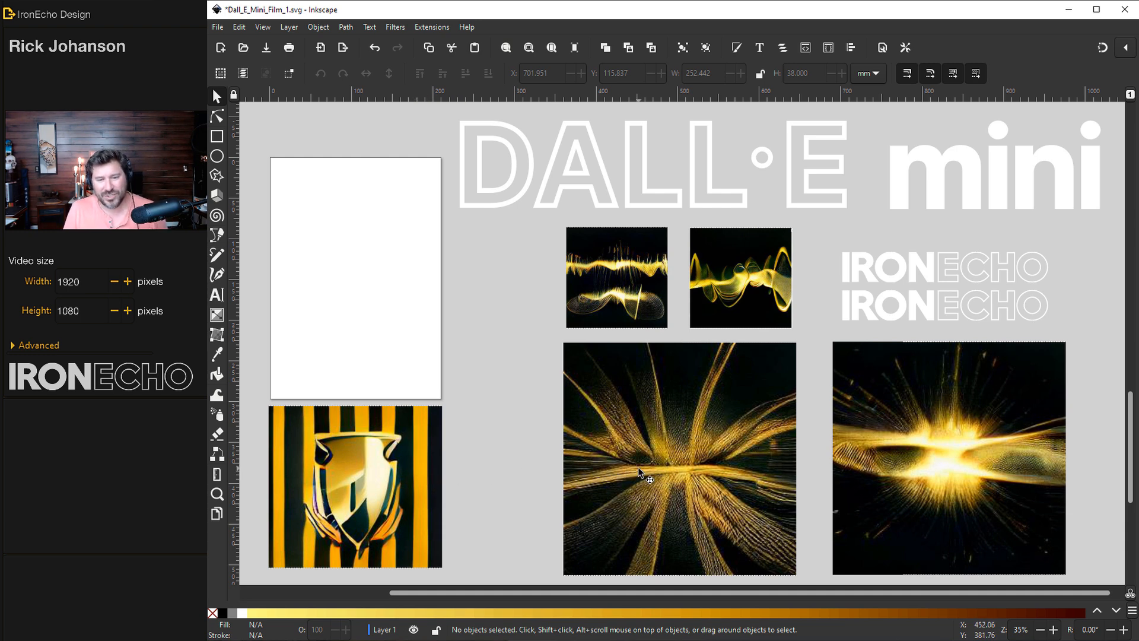
{"action": "mouse_move", "coordinate": [674, 392]}
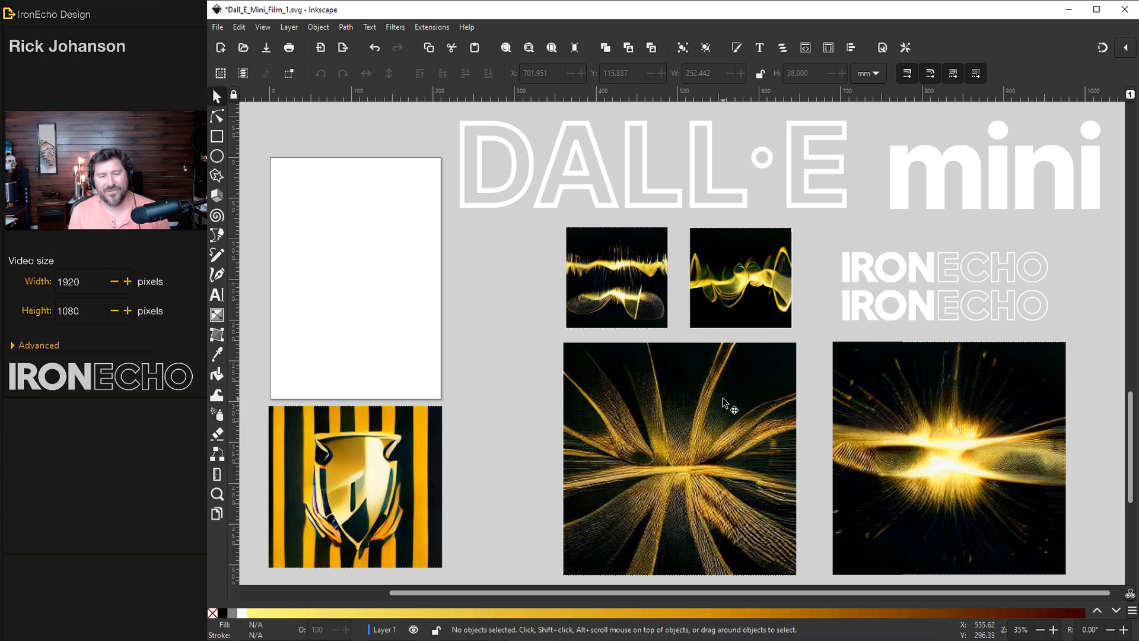
{"action": "mouse_move", "coordinate": [705, 317]}
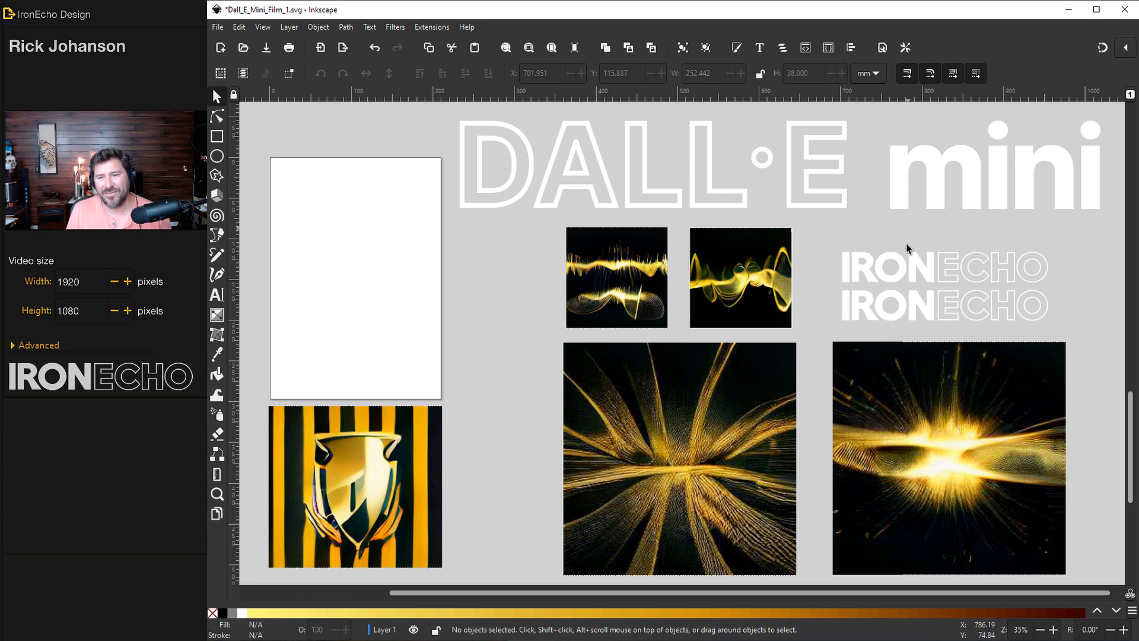
Step: Drag the IronEcho logo groups over the explosion and sound-wave images
{"action": "left_click_drag", "start_coordinate": [944, 305], "coordinate": [682, 376]}
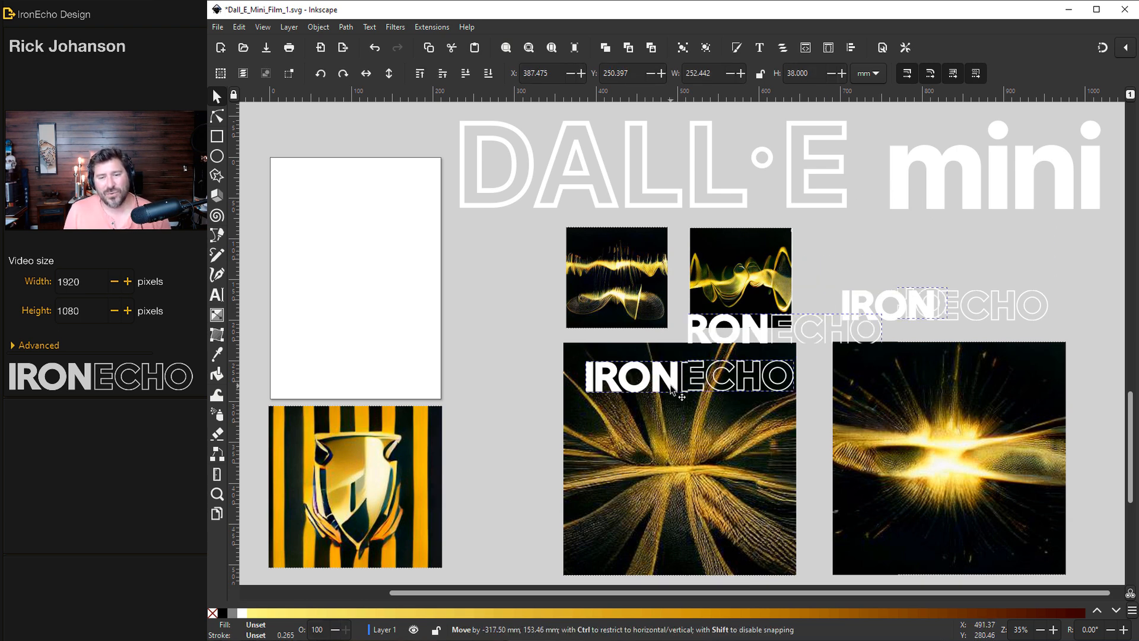
{"action": "left_click_drag", "start_coordinate": [683, 395], "coordinate": [945, 306]}
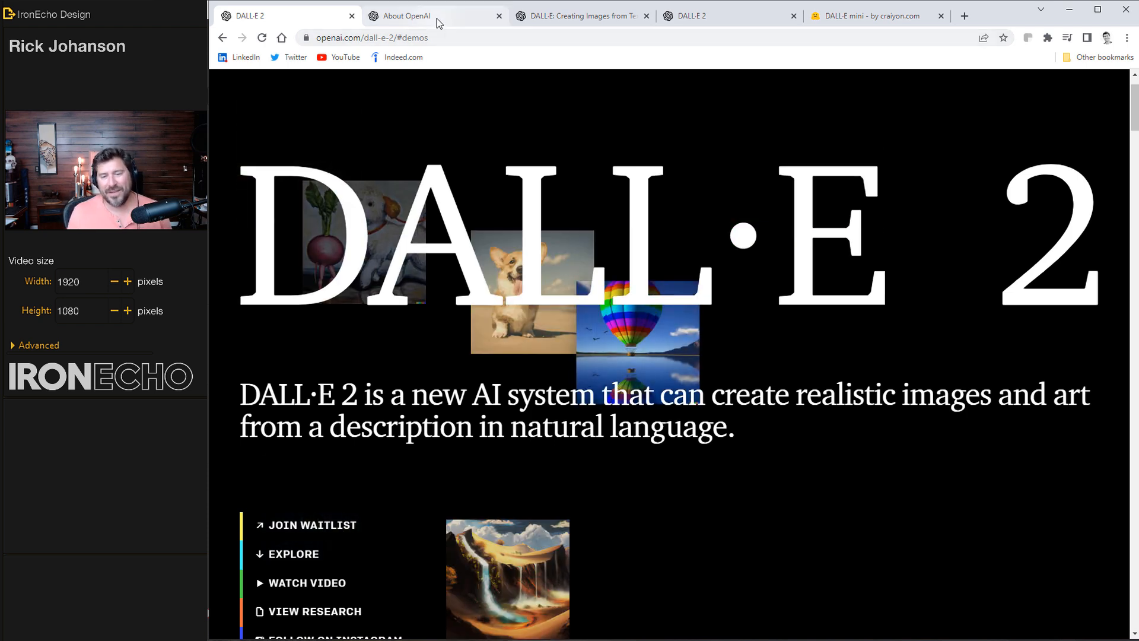
Step: Switch to the About OpenAI tab, then to the DALL·E blog post tab
{"action": "left_click", "coordinate": [407, 15]}
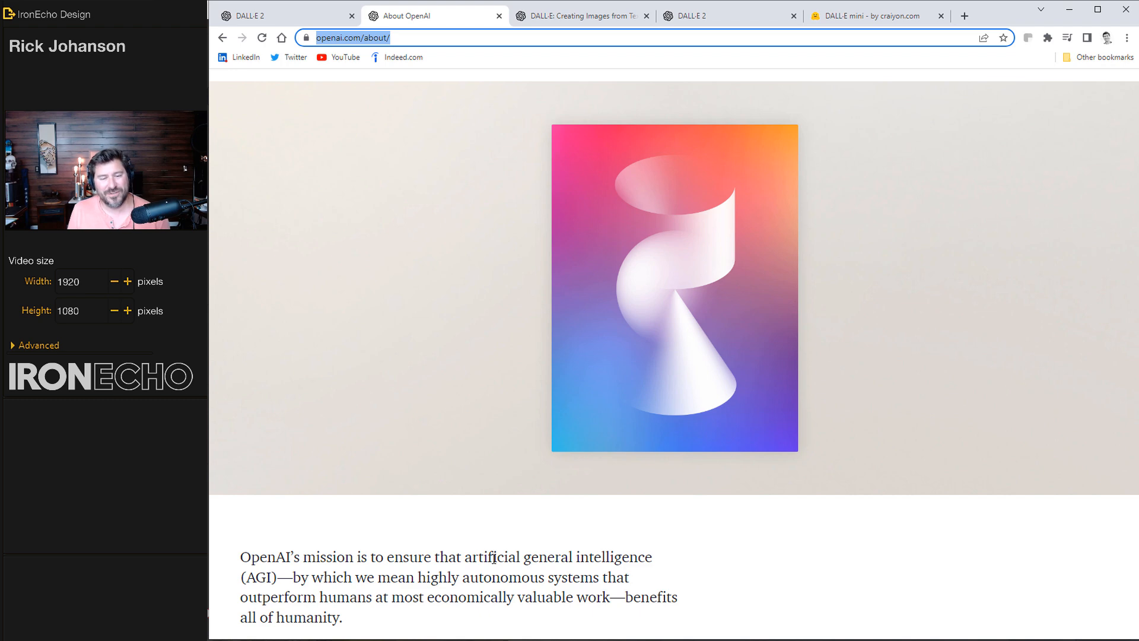
{"action": "mouse_move", "coordinate": [362, 626]}
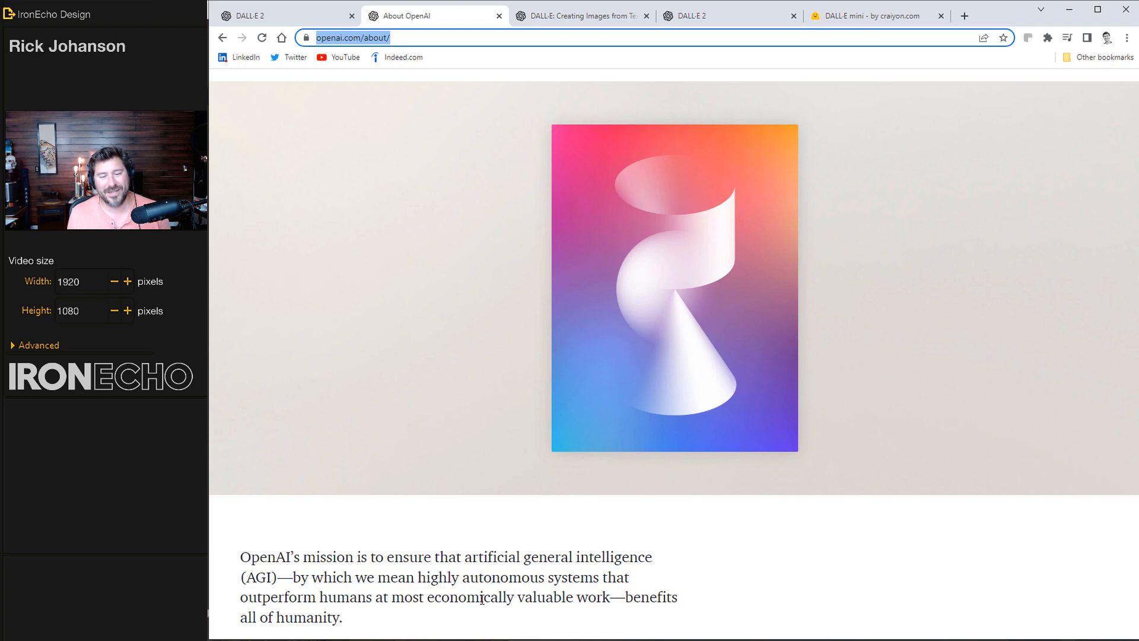
{"action": "mouse_move", "coordinate": [541, 540]}
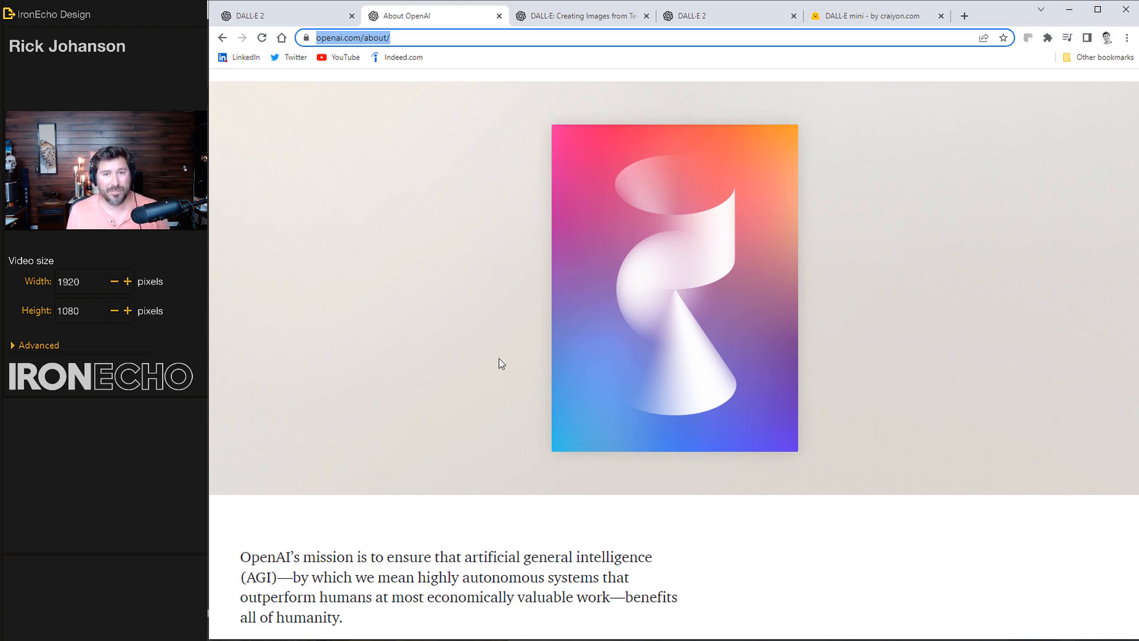
{"action": "left_click", "coordinate": [577, 15]}
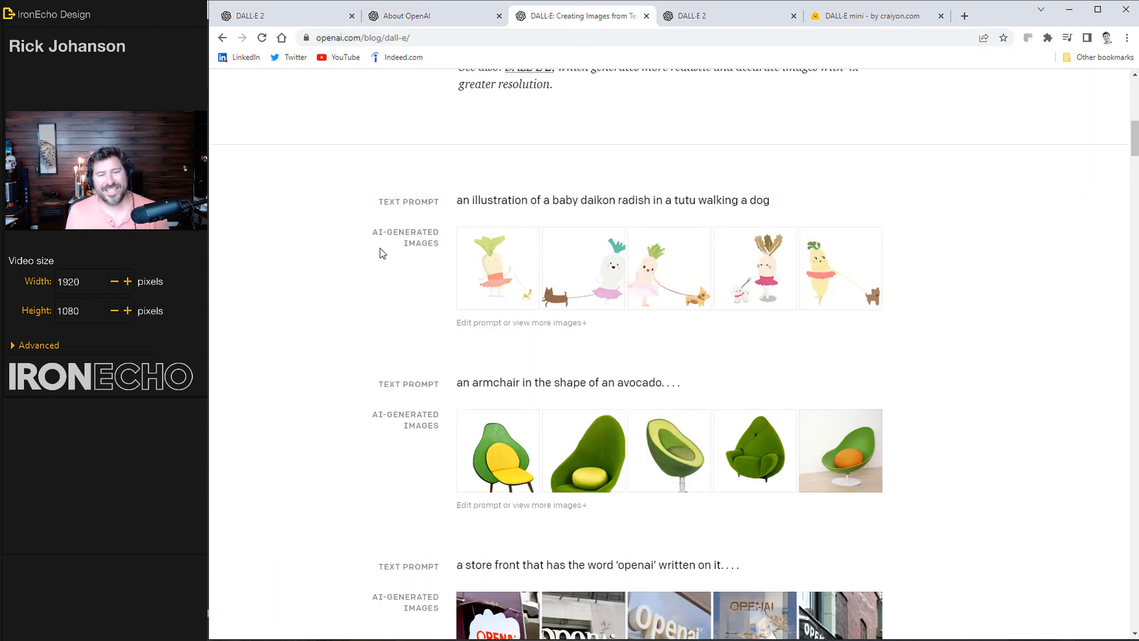
{"action": "mouse_move", "coordinate": [543, 197]}
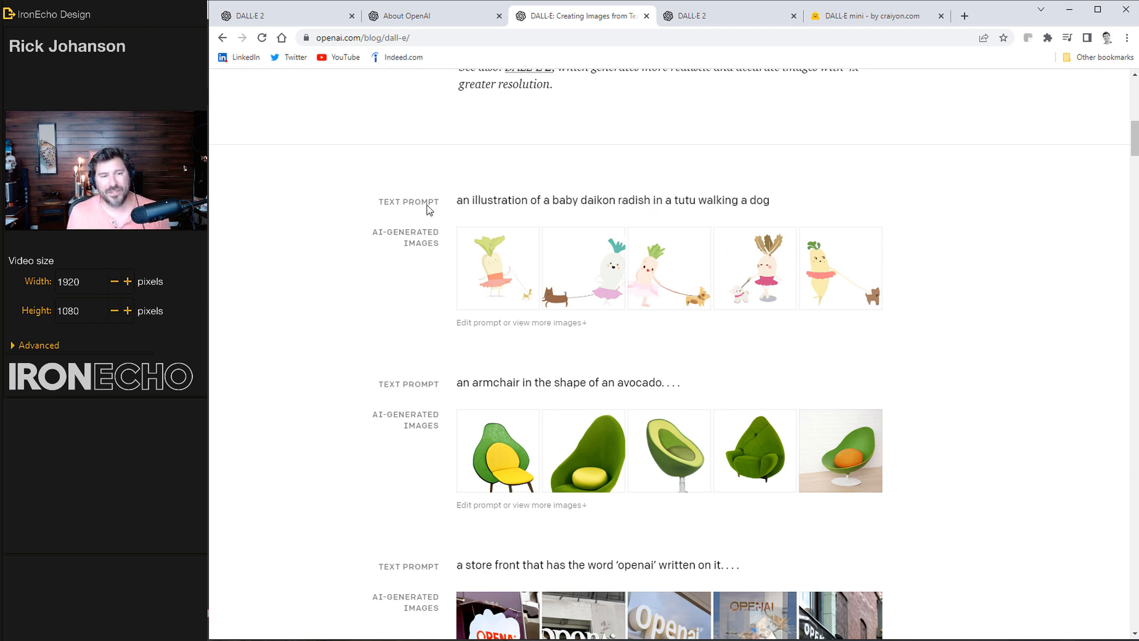
Step: Scroll through the blog's porcupine cube examples, then switch to the DALL·E mini tab
{"action": "scroll", "scroll_direction": "down", "scroll_amount": 3}
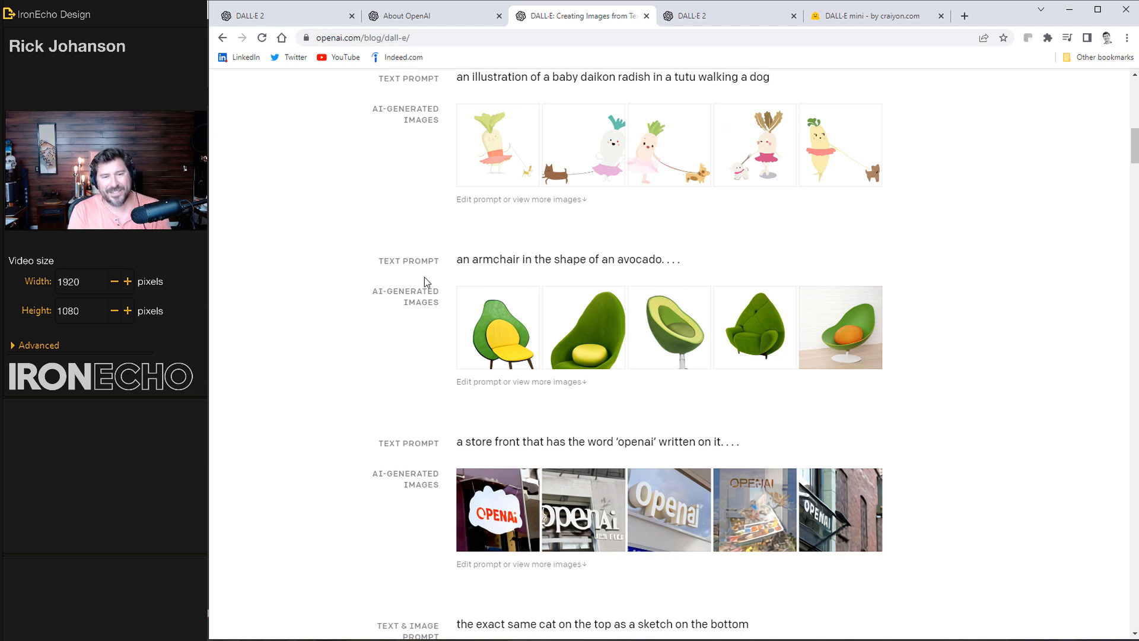
{"action": "mouse_move", "coordinate": [506, 278]}
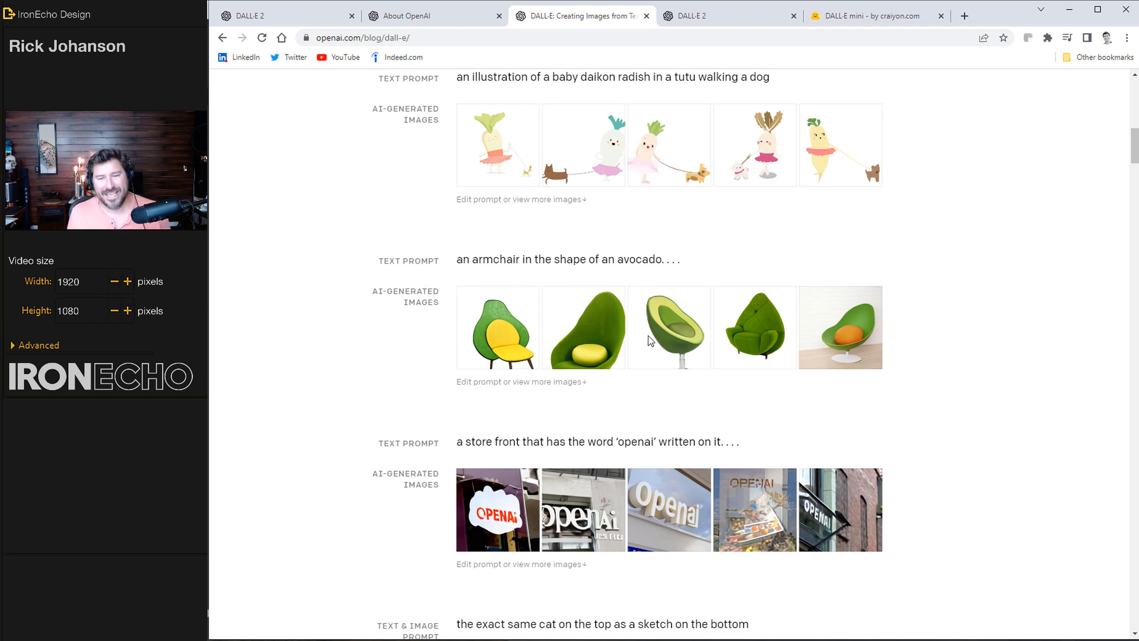
{"action": "scroll", "scroll_direction": "up", "scroll_amount": 3}
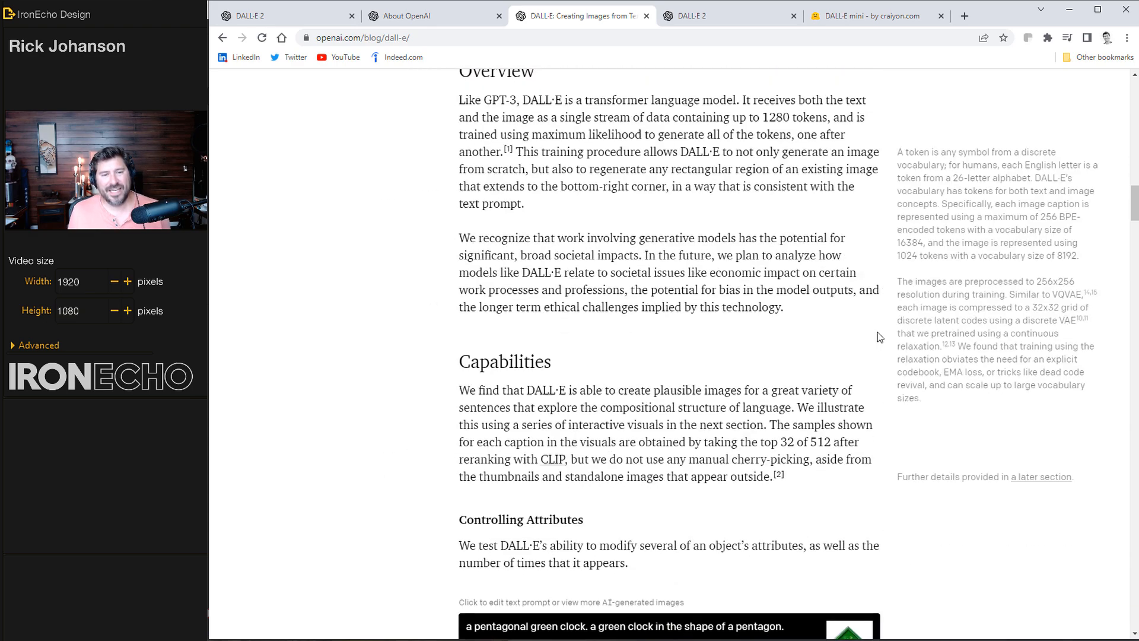
{"action": "scroll", "scroll_direction": "down", "scroll_amount": 3}
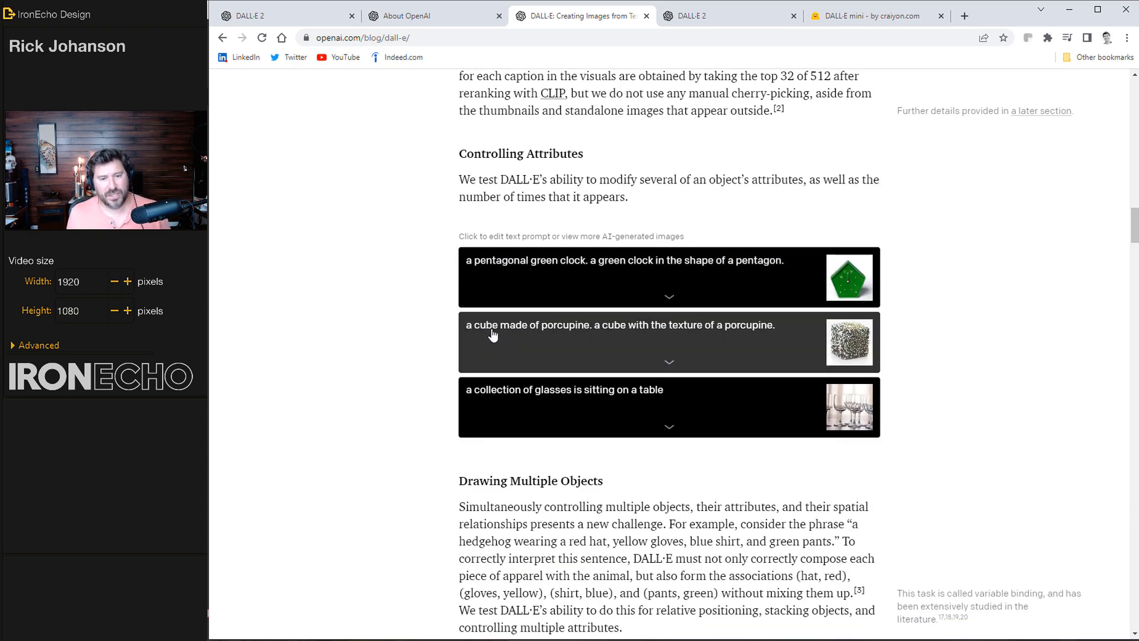
{"action": "mouse_move", "coordinate": [671, 359]}
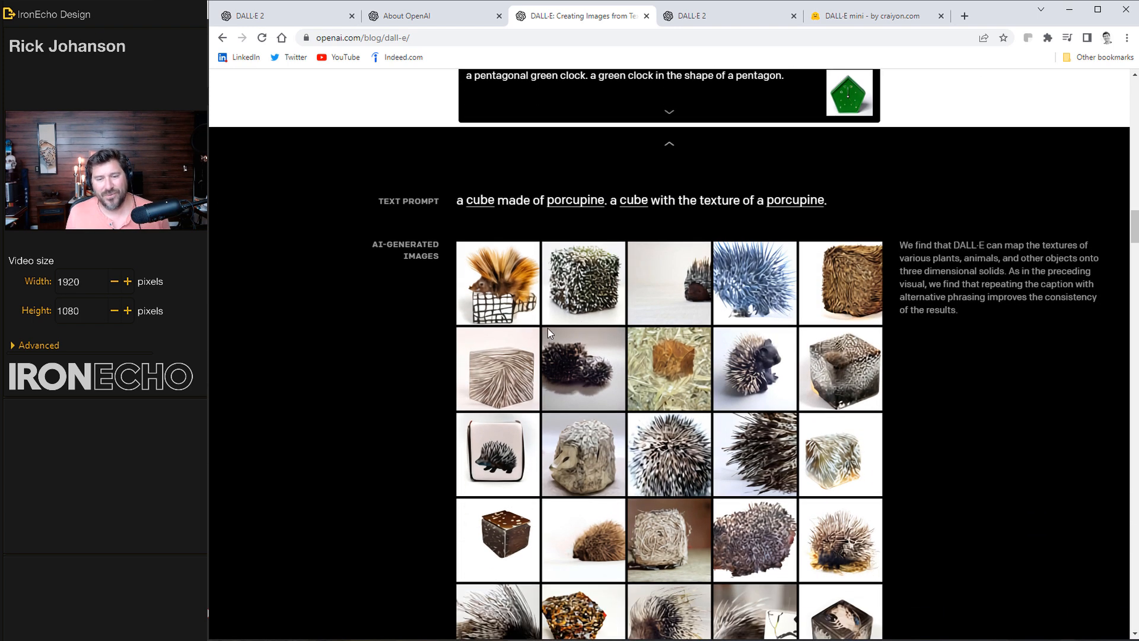
{"action": "scroll", "scroll_direction": "down", "scroll_amount": 3}
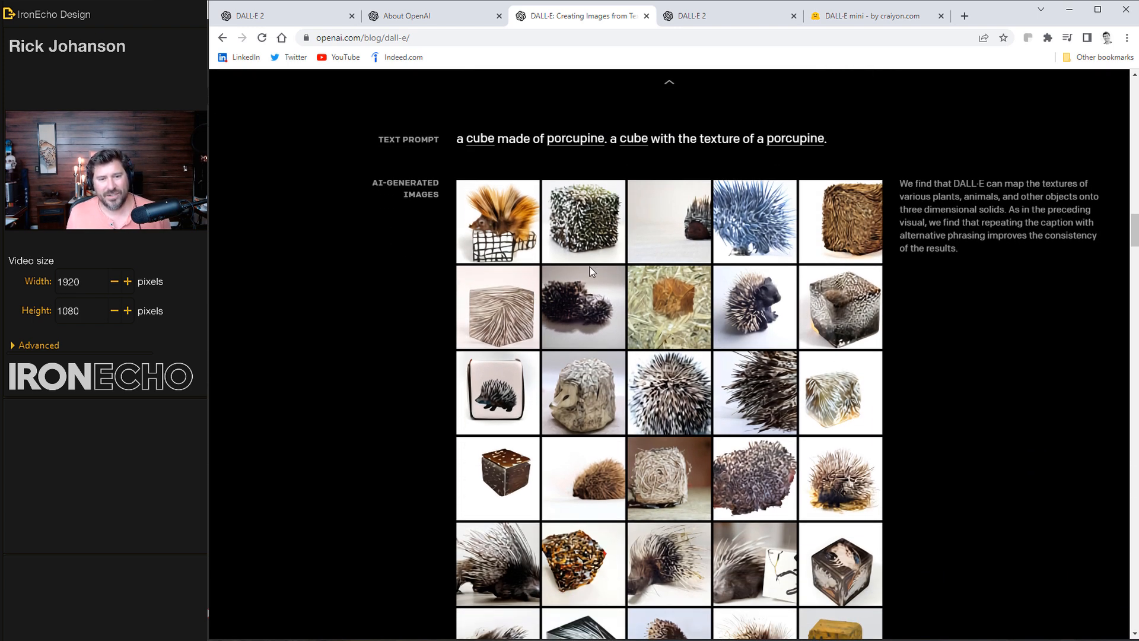
{"action": "mouse_move", "coordinate": [703, 333]}
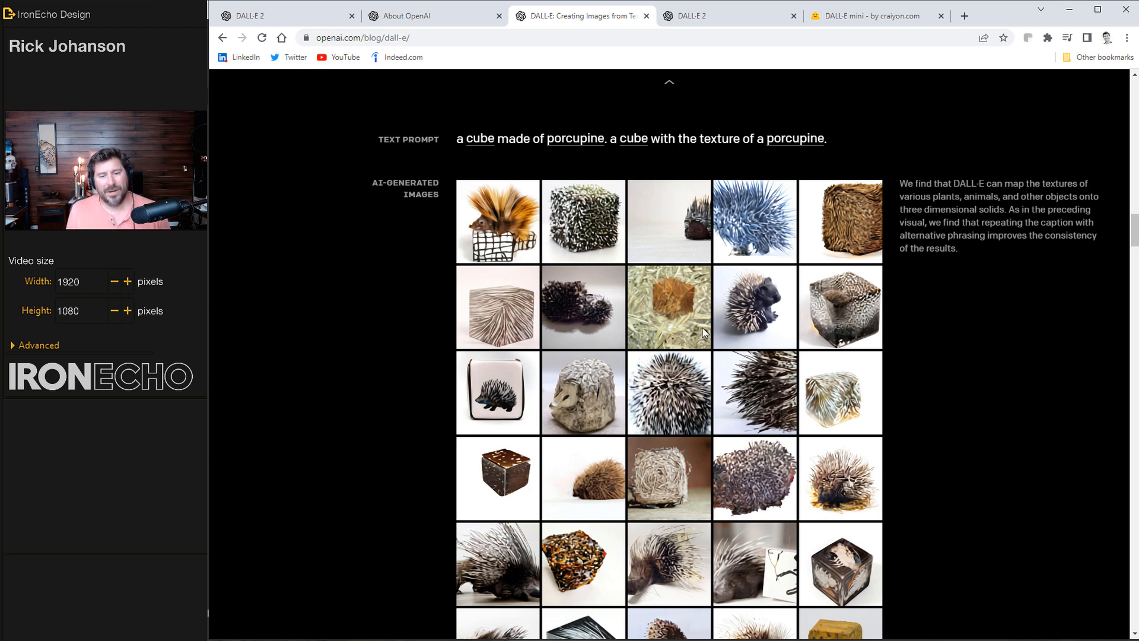
{"action": "mouse_move", "coordinate": [748, 245]}
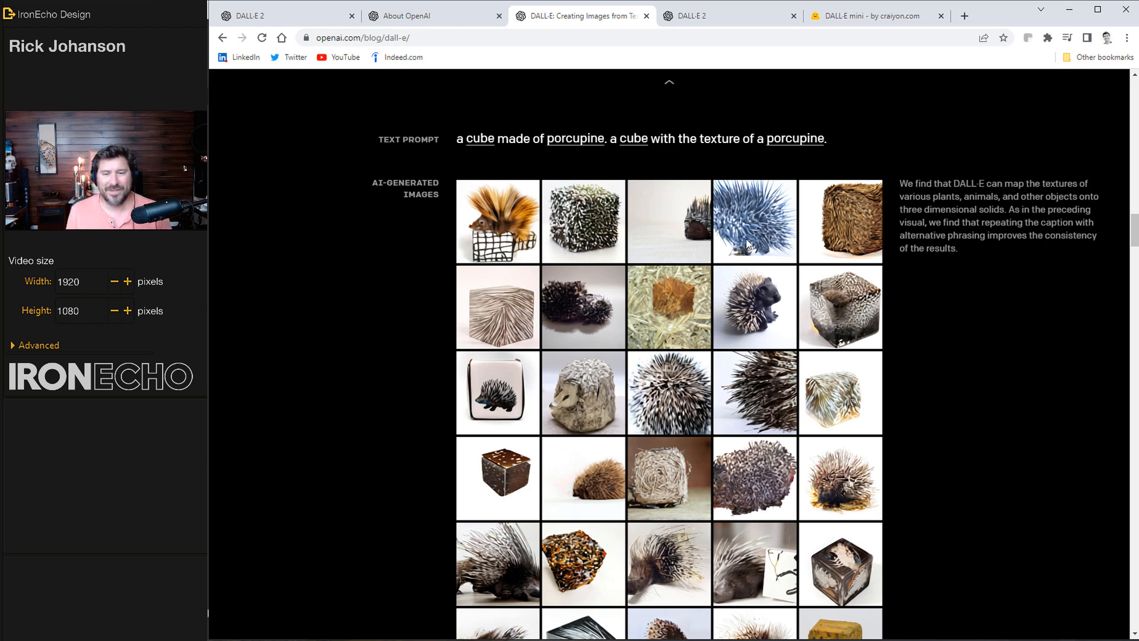
{"action": "left_click", "coordinate": [871, 16]}
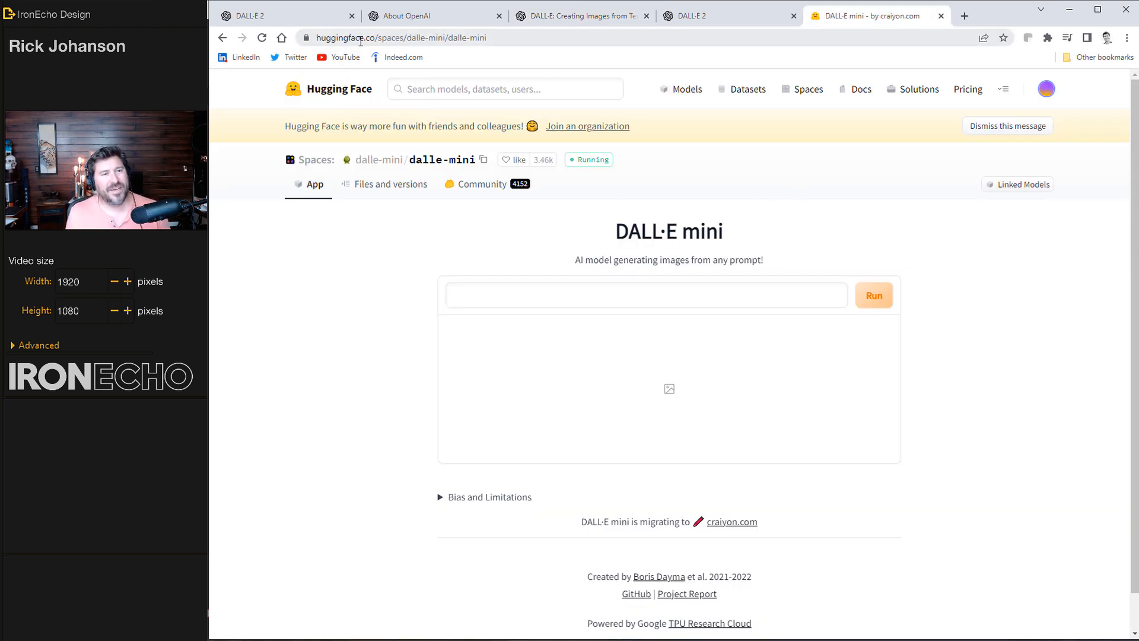
{"action": "mouse_move", "coordinate": [684, 134]}
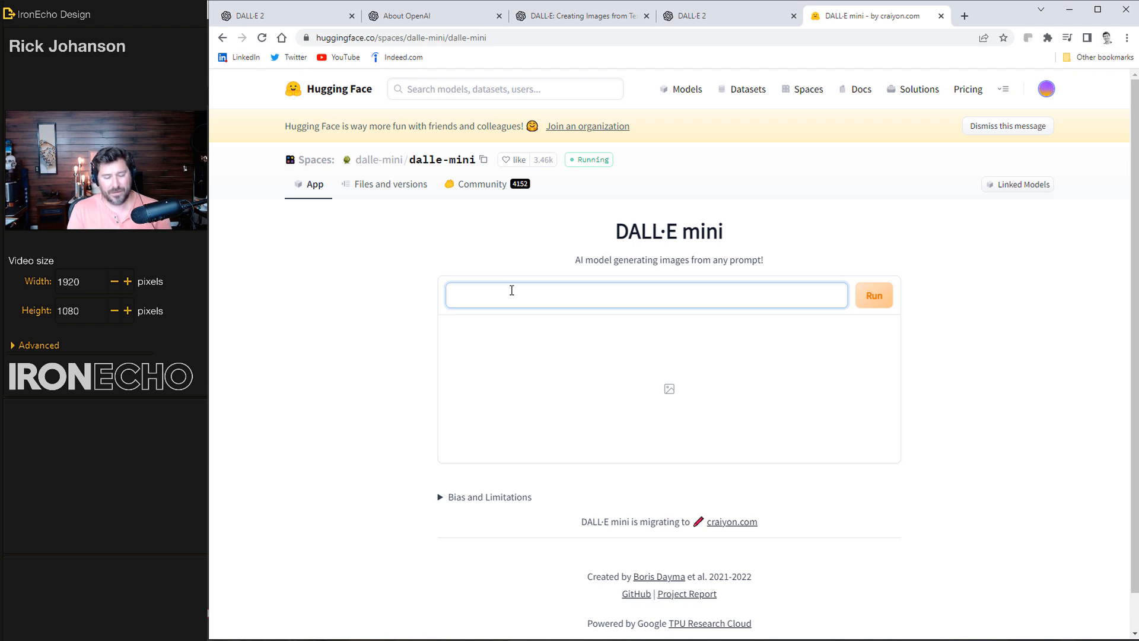
Step: Generate DALL·E mini images for the prompt 'cube made of fire'
{"action": "type", "text": "cube made of fire"}
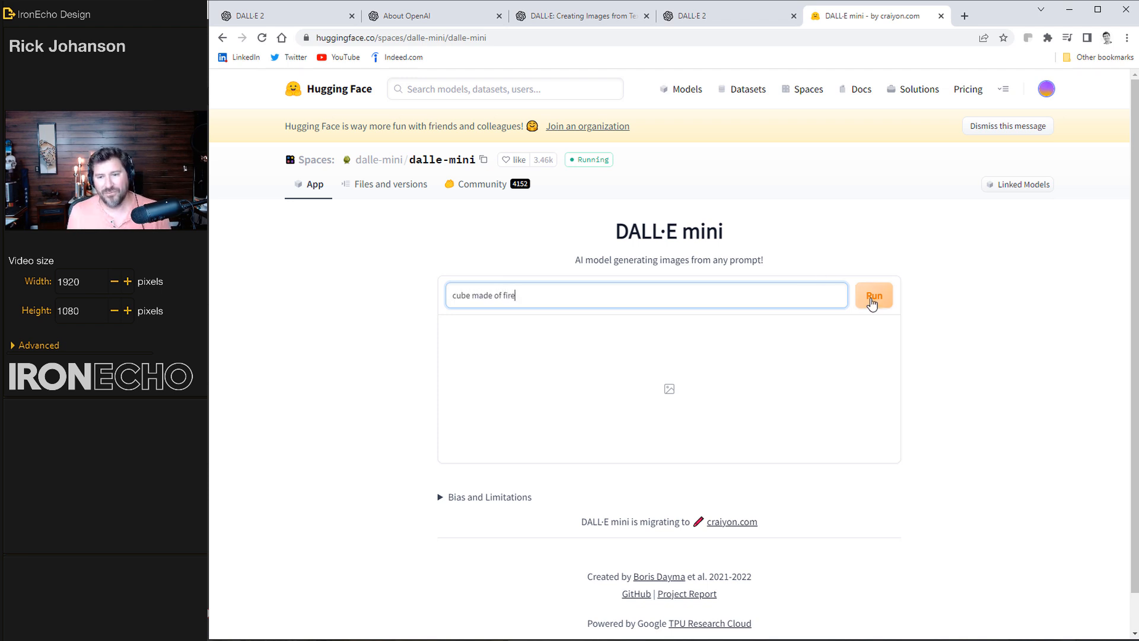
{"action": "left_click", "coordinate": [873, 295]}
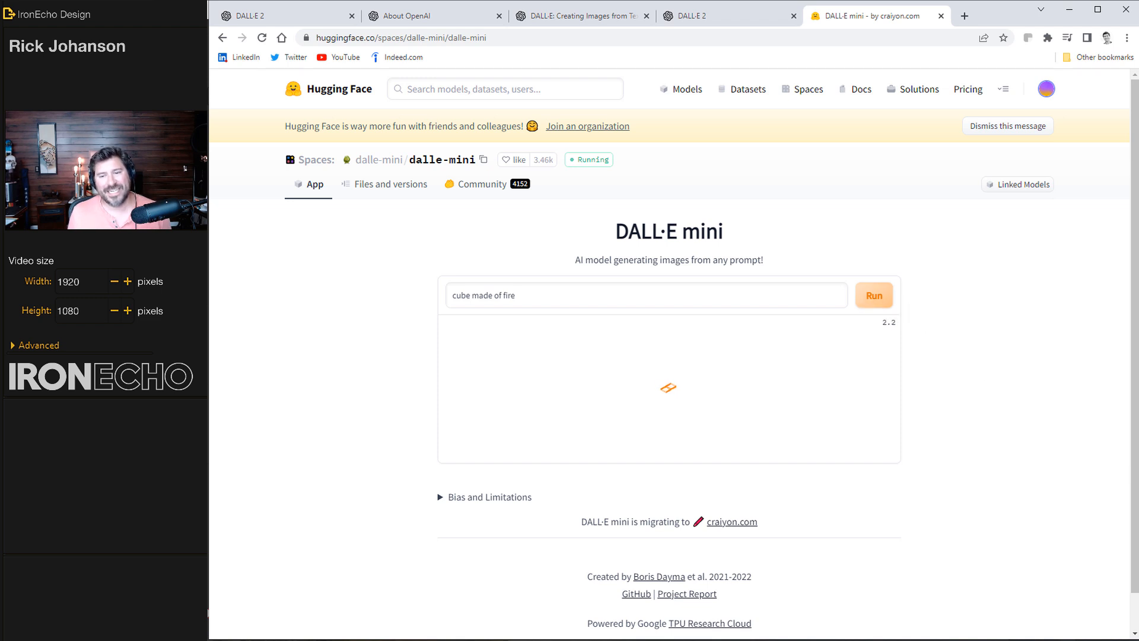
{"action": "left_click", "coordinate": [873, 295]}
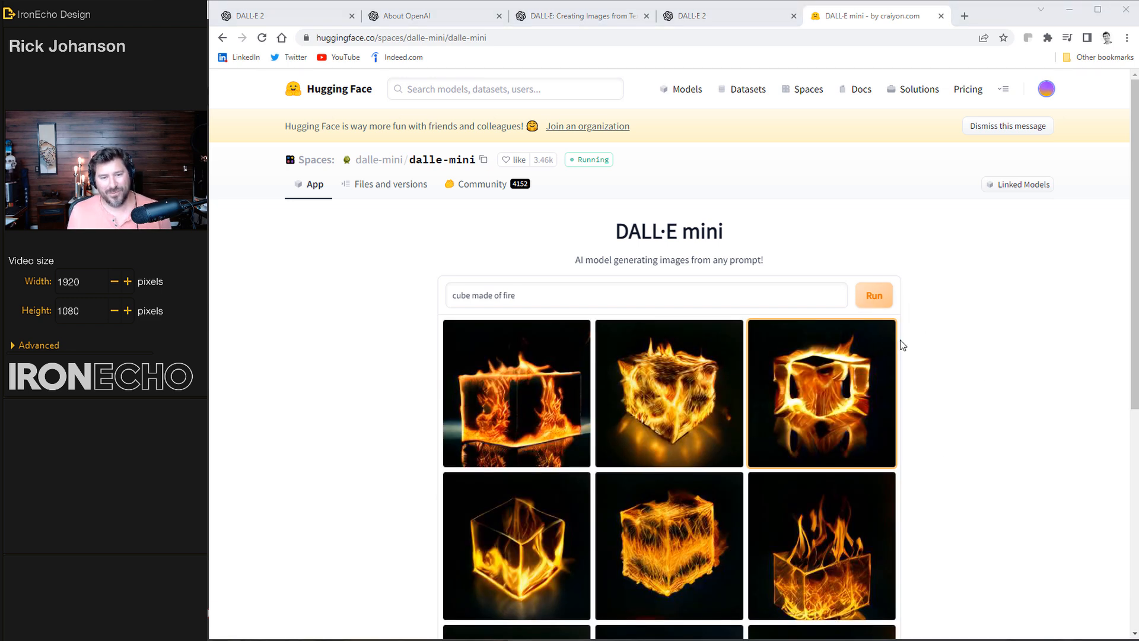
{"action": "scroll", "scroll_direction": "down", "scroll_amount": 3}
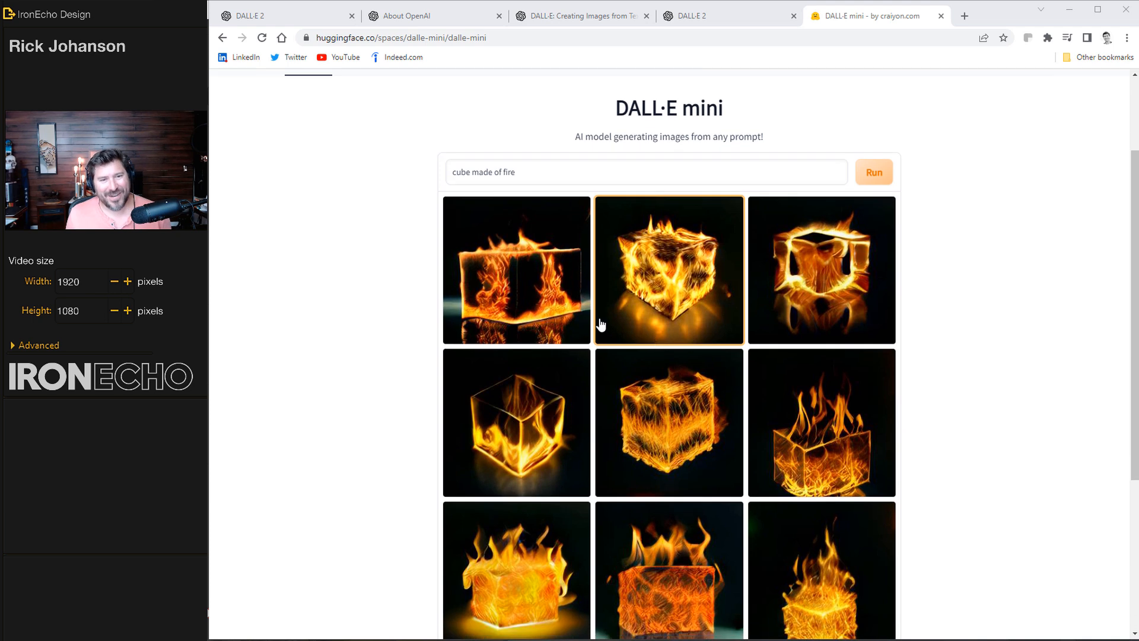
{"action": "scroll", "scroll_direction": "down", "scroll_amount": 3}
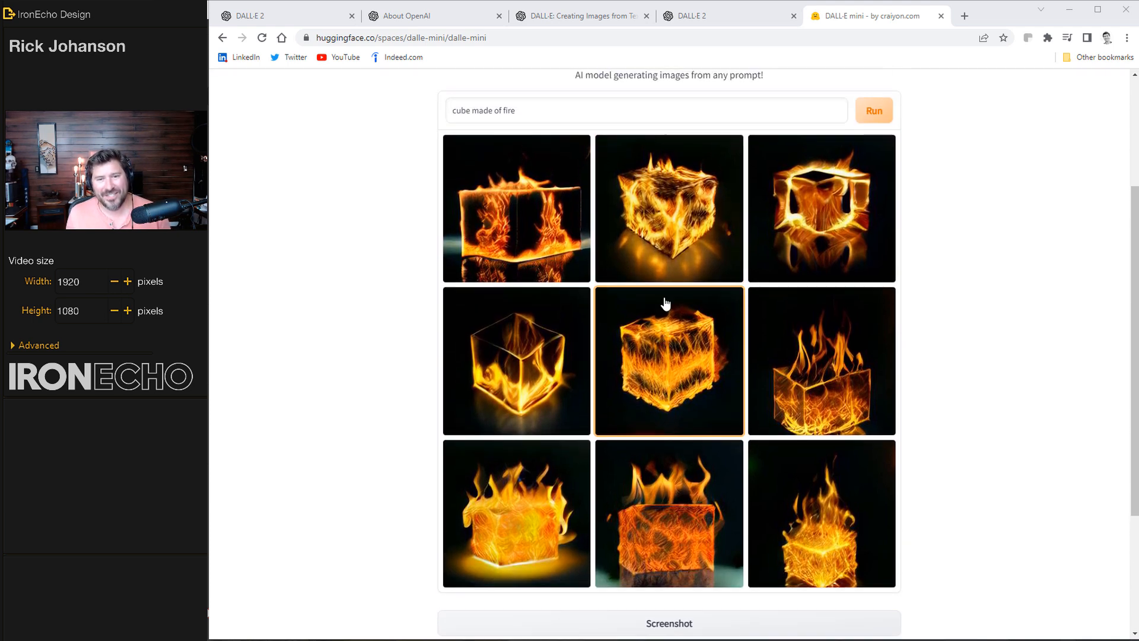
Step: Enlarge the fire cube results: hollow glowing cube, flame-filled glass cube, solid burning cube
{"action": "left_click", "coordinate": [667, 359]}
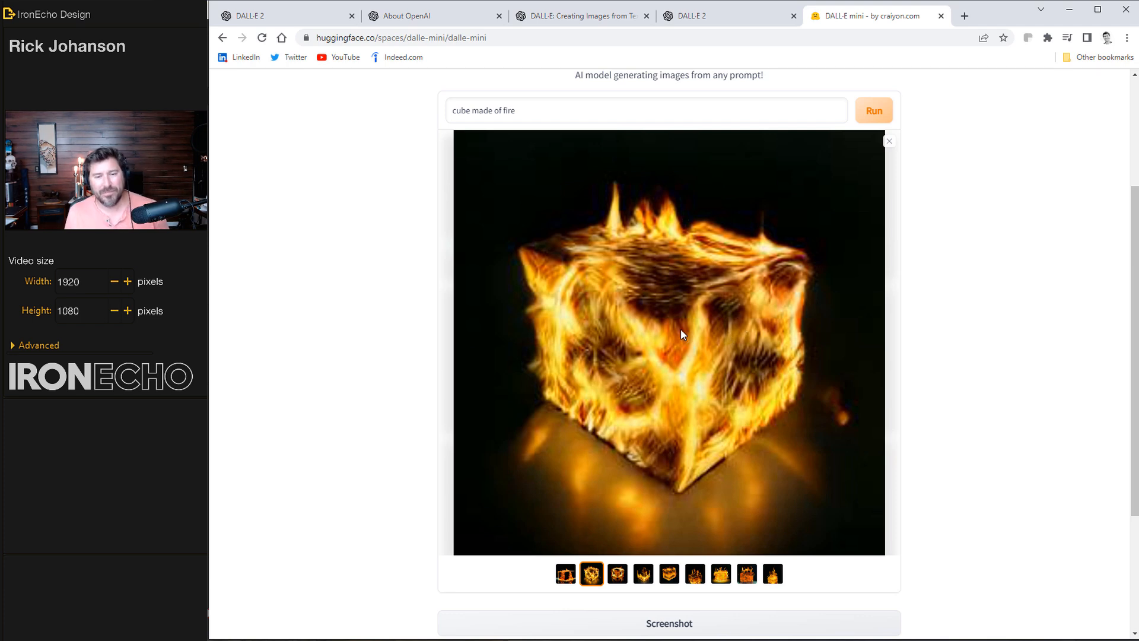
{"action": "mouse_move", "coordinate": [646, 101]}
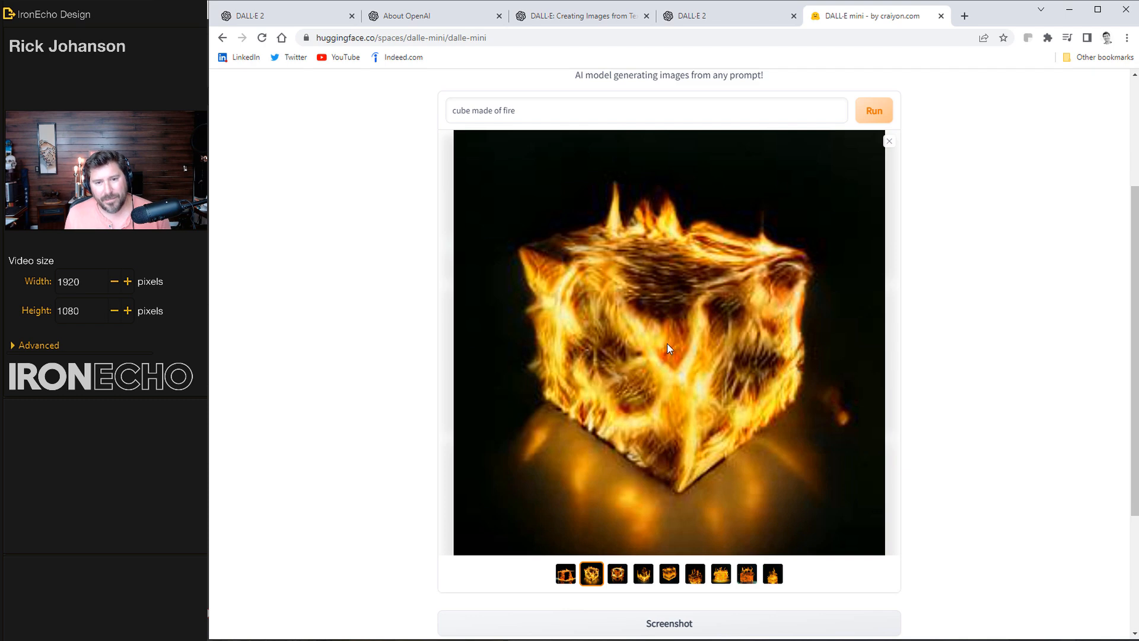
{"action": "left_click", "coordinate": [617, 574]}
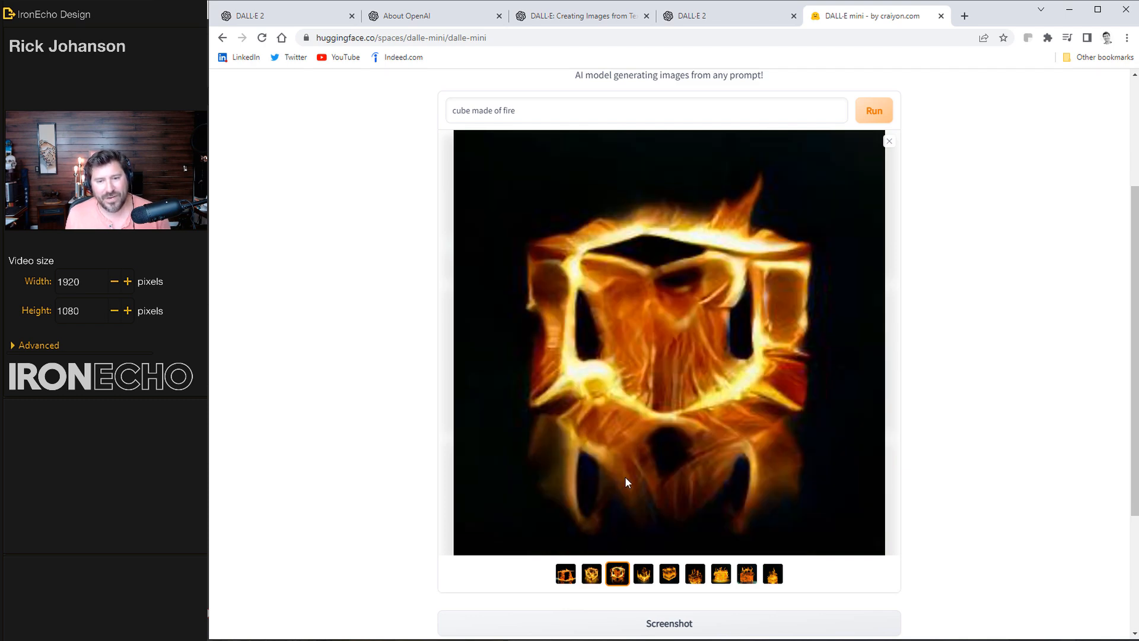
{"action": "left_click", "coordinate": [641, 574]}
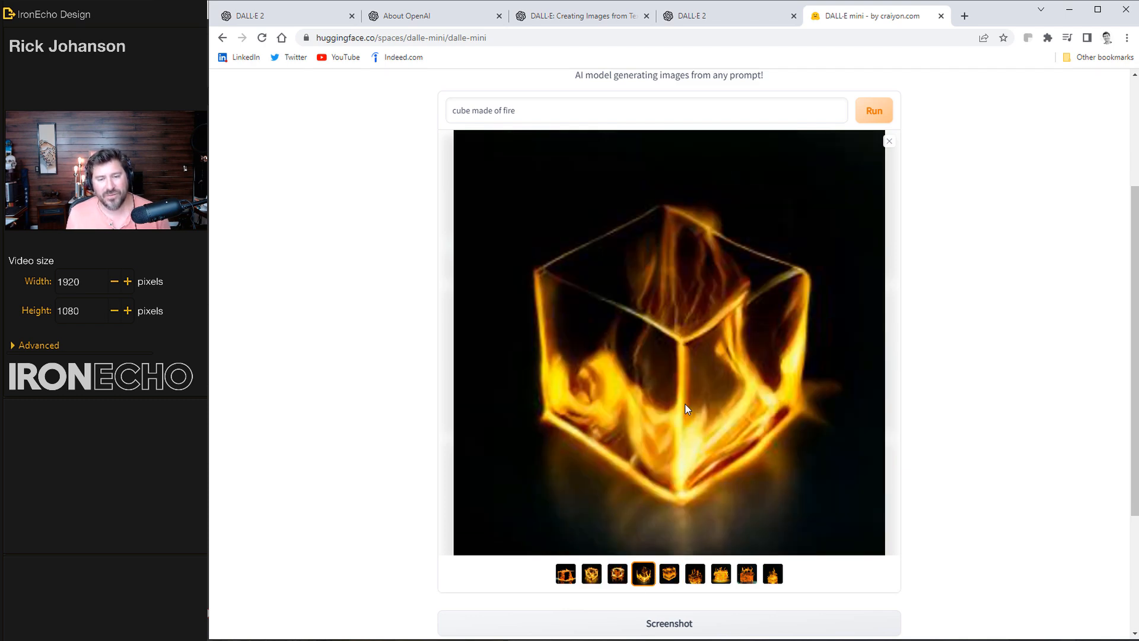
{"action": "left_click", "coordinate": [591, 574]}
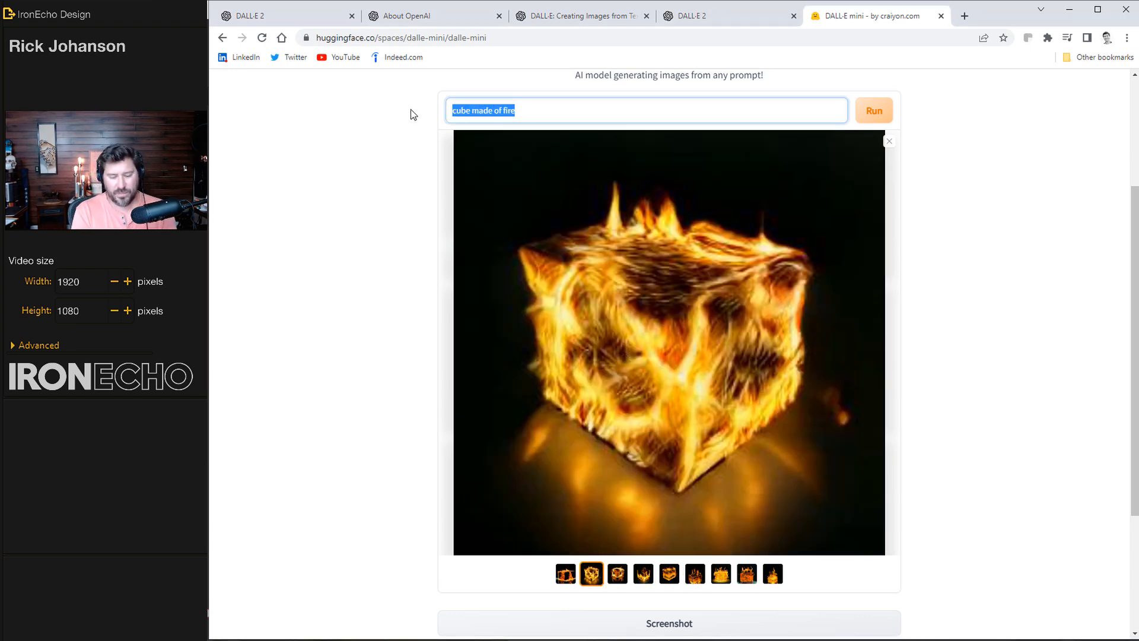
Step: Enter the prompt 'logo of a championship football team with gold and black colors'
{"action": "type", "text": "logo of a"}
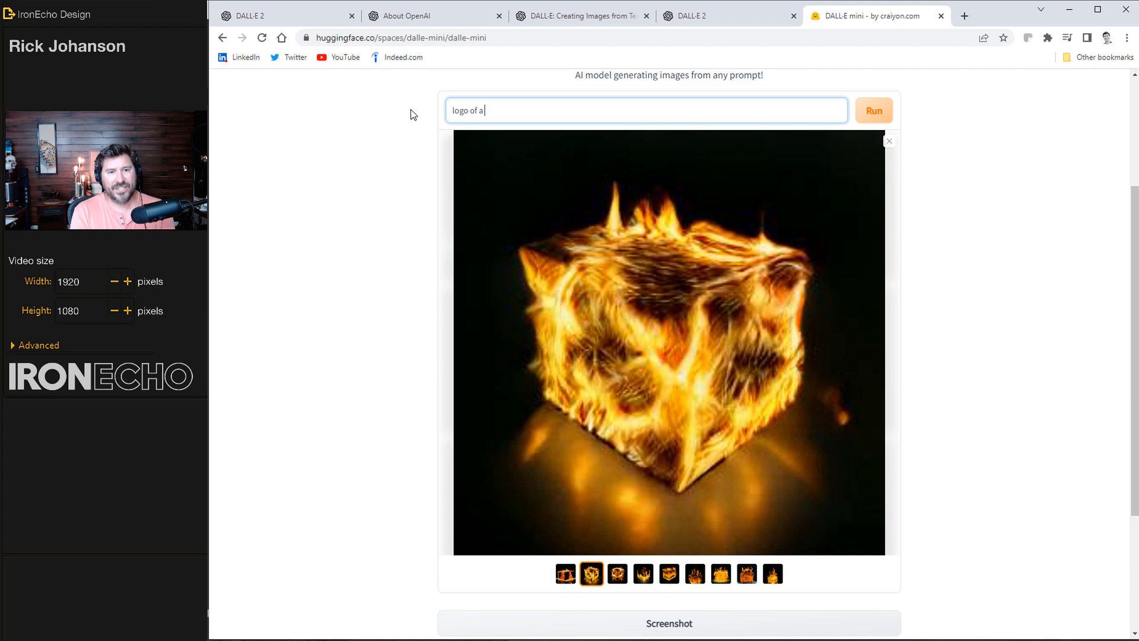
{"action": "type", "text": "championship"}
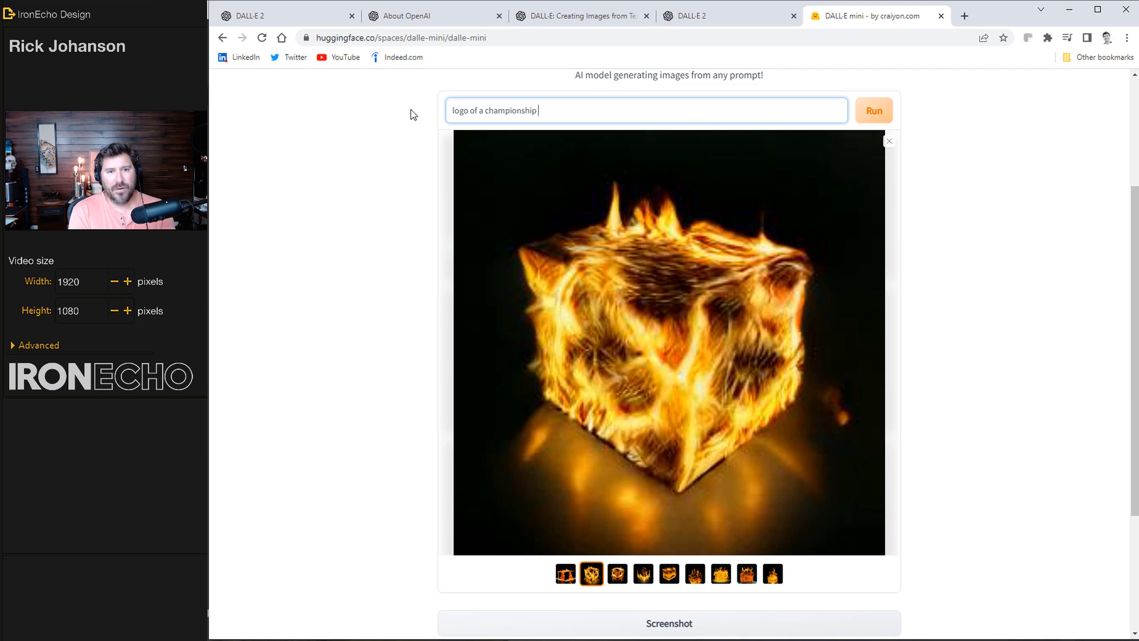
{"action": "type", "text": "football team"}
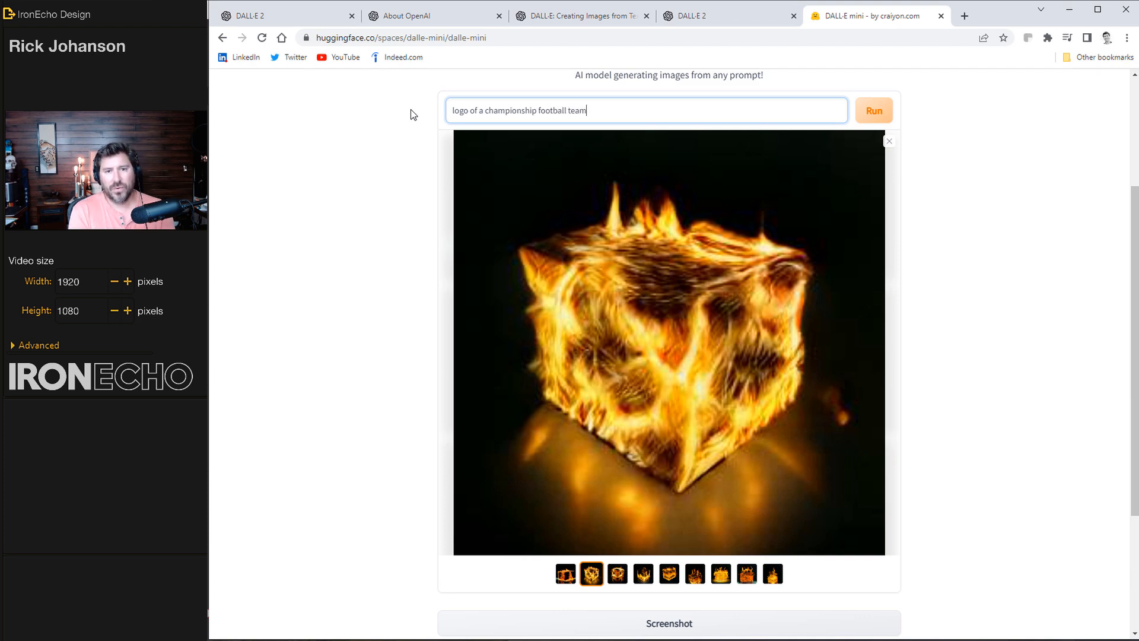
{"action": "type", "text": "with gold and black colors"}
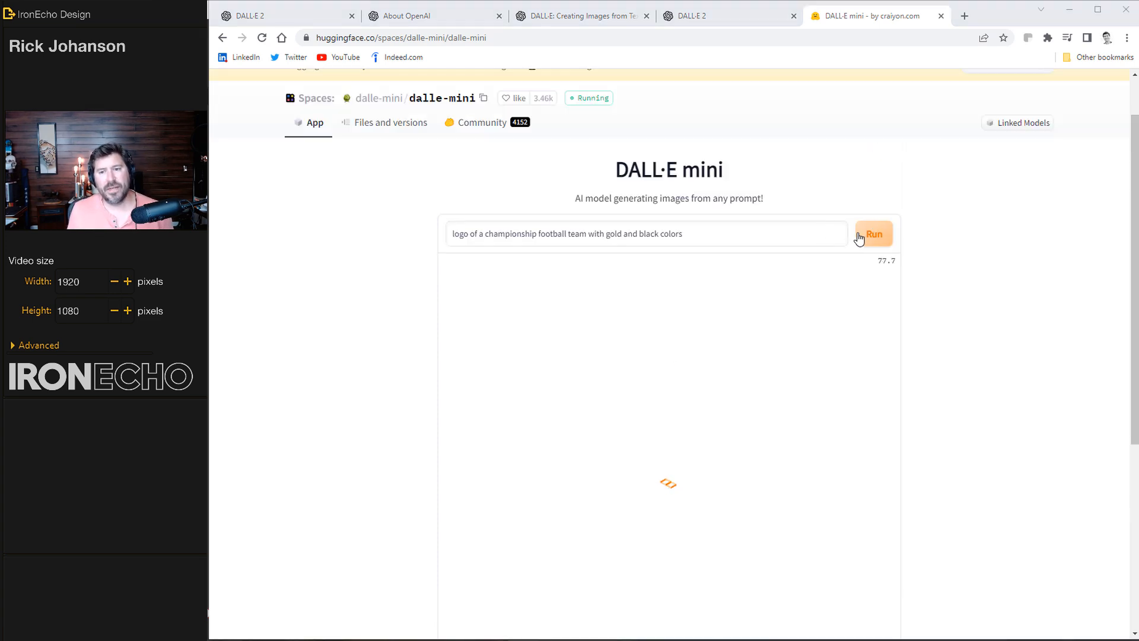
{"action": "mouse_move", "coordinate": [735, 153]}
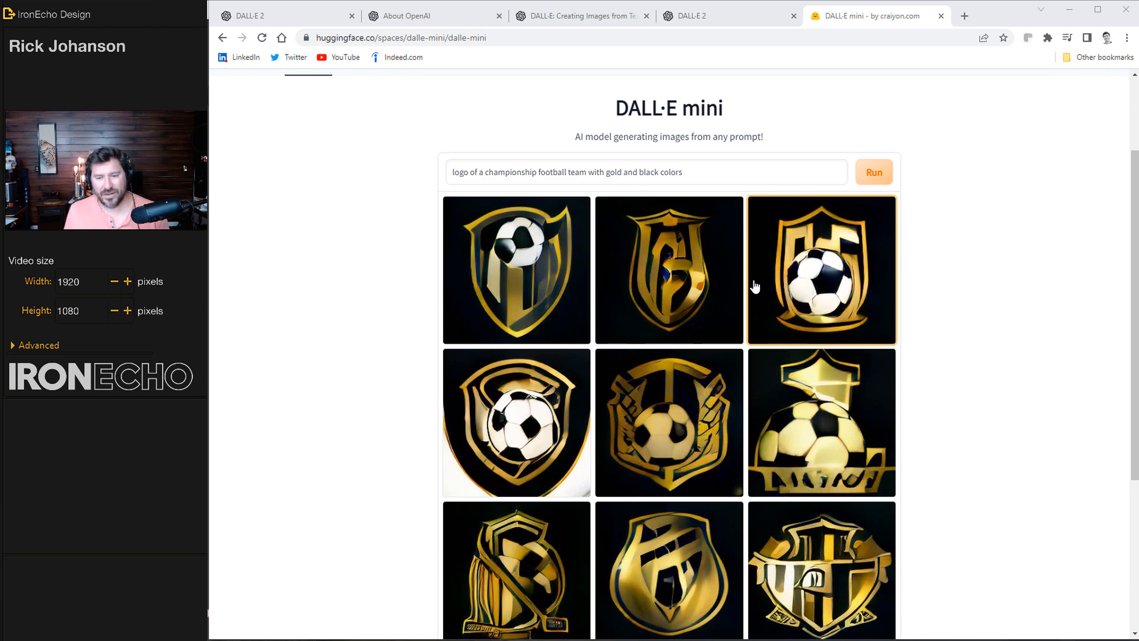
Step: Enlarge the gold shield logo and view another logo from the set
{"action": "scroll", "scroll_direction": "down", "scroll_amount": 3}
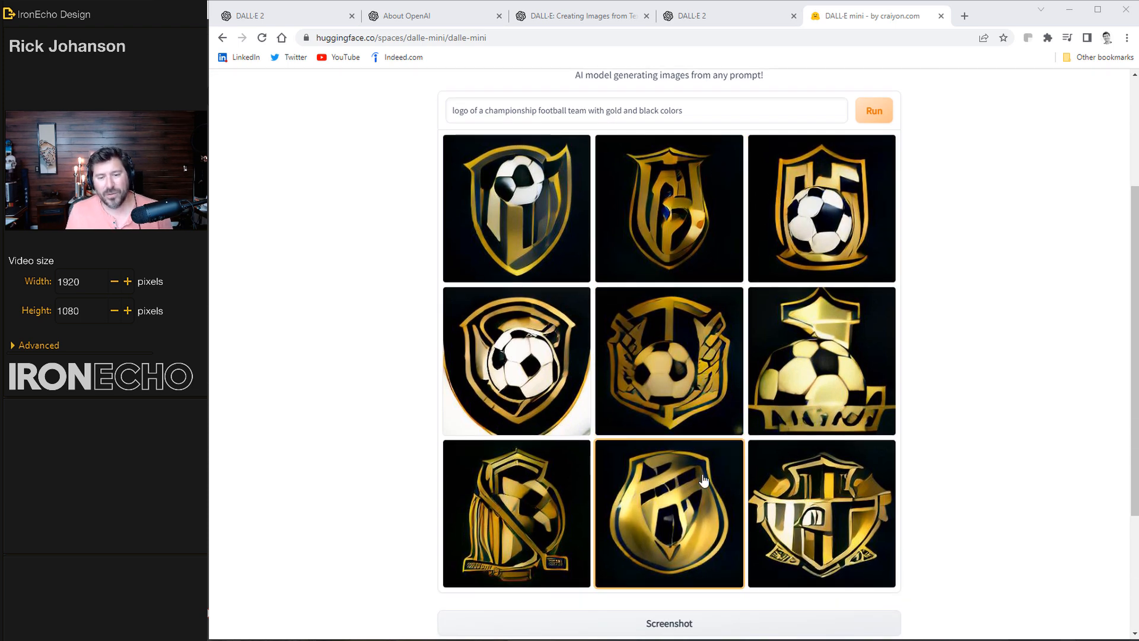
{"action": "left_click", "coordinate": [667, 512]}
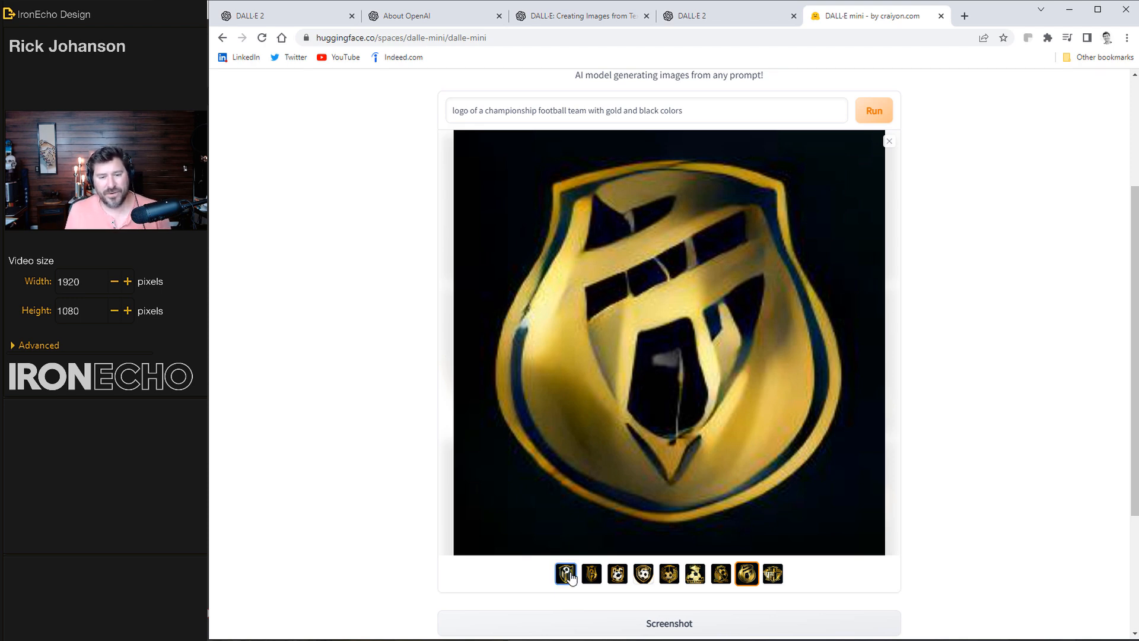
{"action": "left_click", "coordinate": [592, 574]}
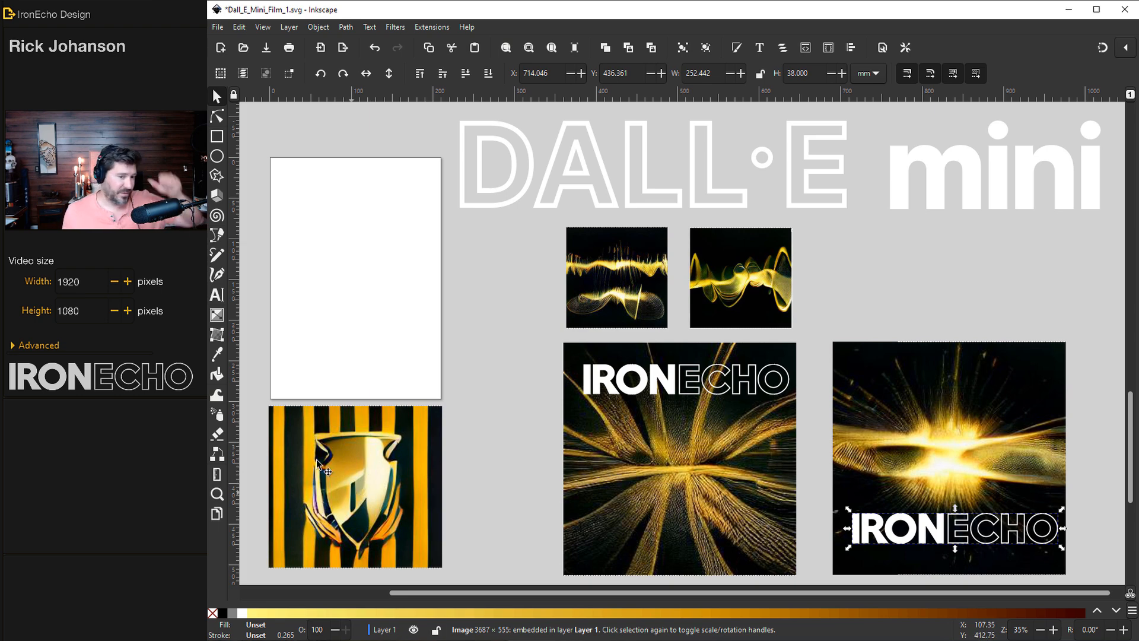
{"action": "mouse_move", "coordinate": [373, 476]}
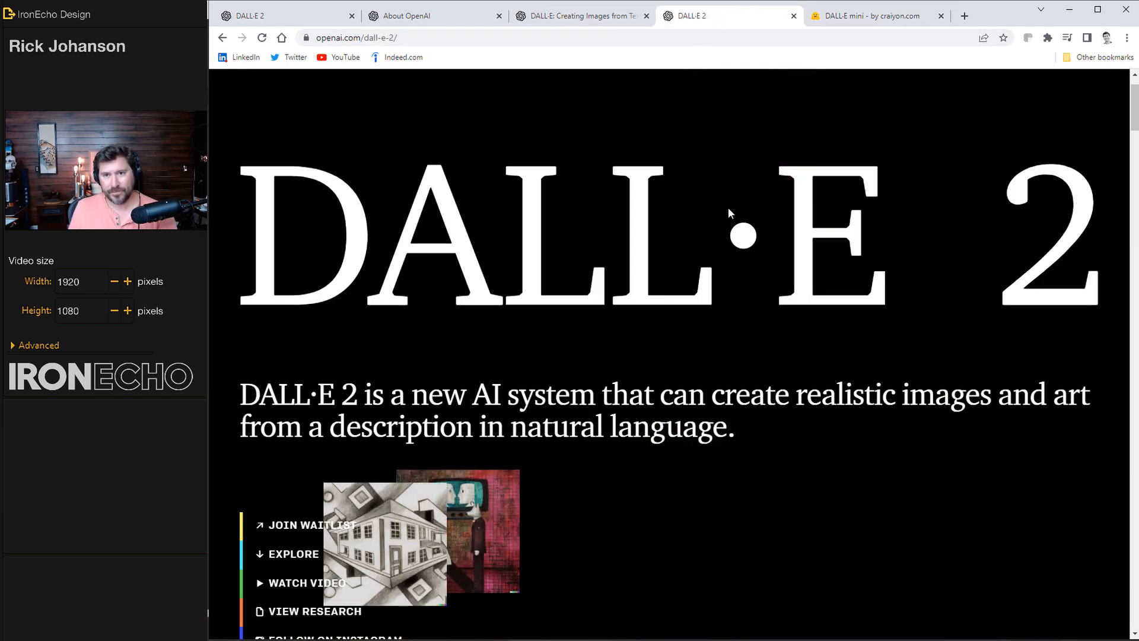
Step: Back in DALL·E mini, type a prompt about sound waves bouncing off black background
{"action": "left_click", "coordinate": [866, 15]}
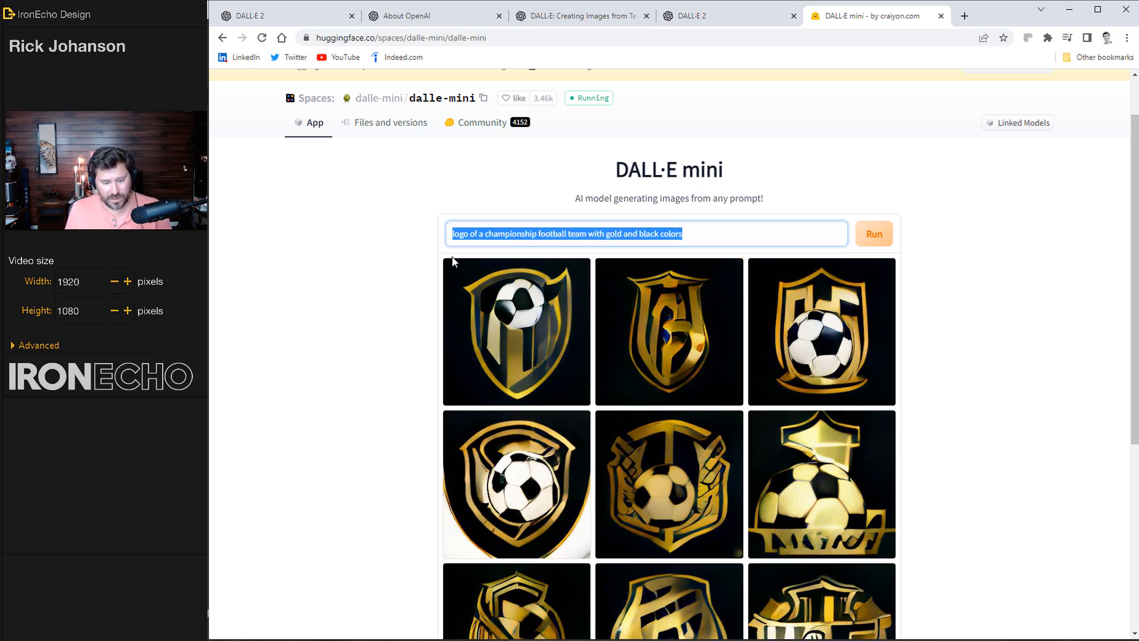
{"action": "type", "text": "an illustration of sound waves"}
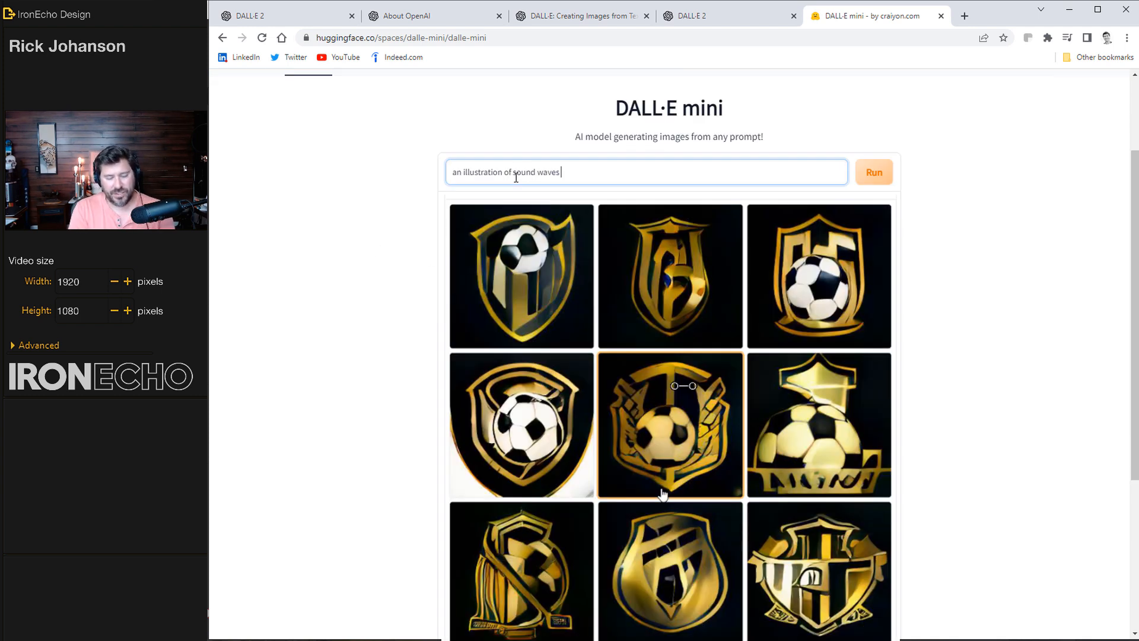
{"action": "type", "text": "bound"}
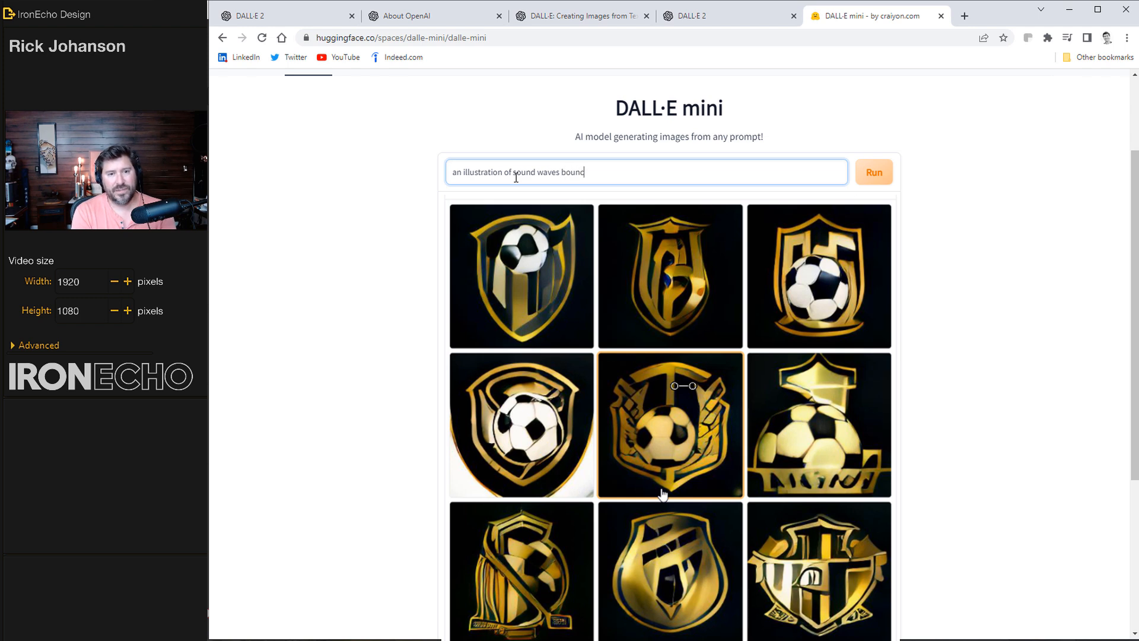
{"action": "type", "text": "cing off black backgroun"}
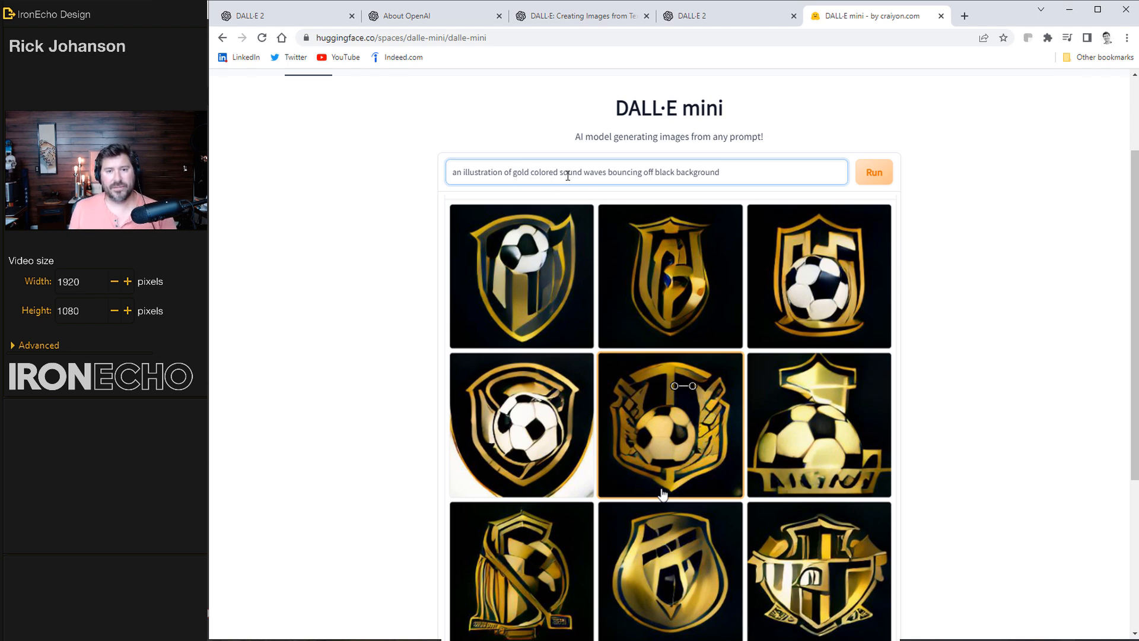
Step: Run the sound-wave prompt and enlarge the gold mesh, spiky waveform and ribbon results
{"action": "left_click", "coordinate": [874, 172]}
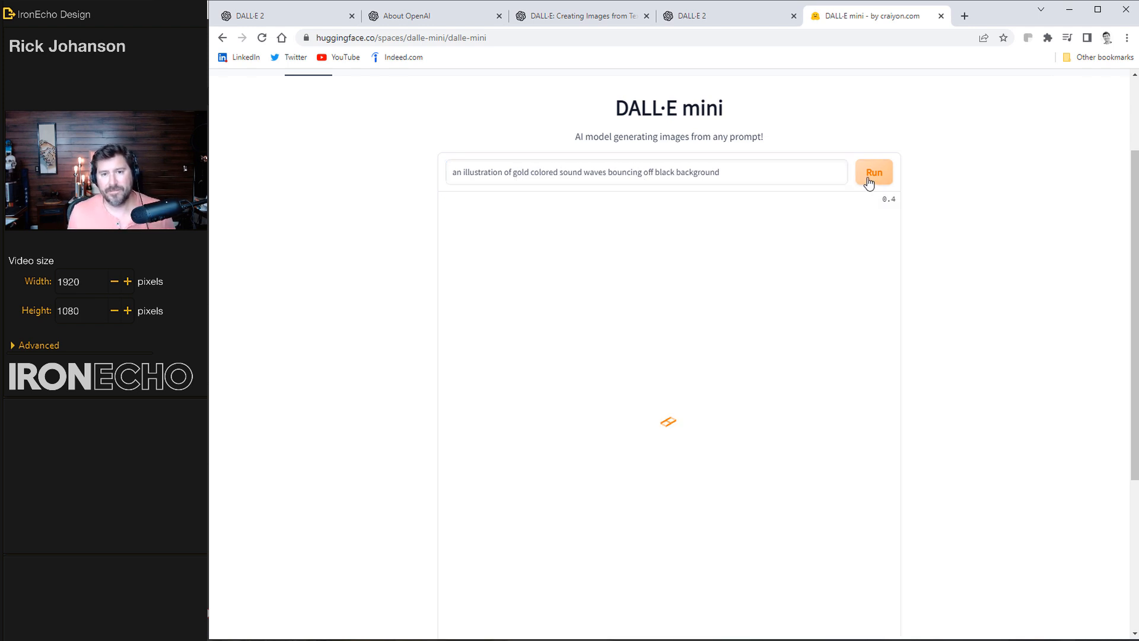
{"action": "left_click", "coordinate": [873, 172]}
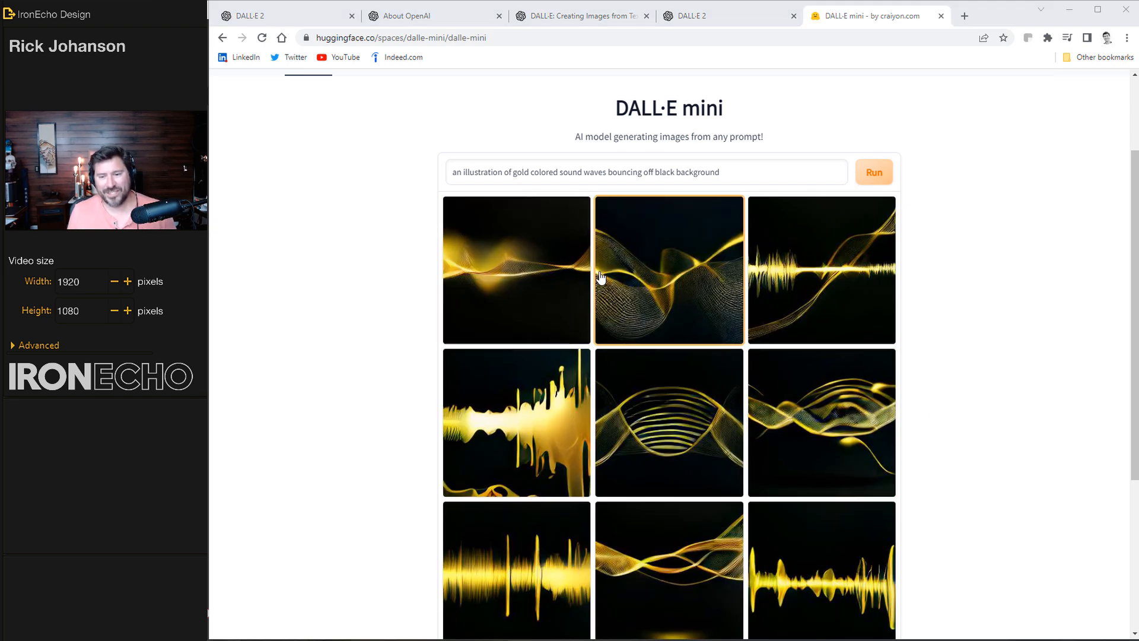
{"action": "left_click", "coordinate": [669, 268]}
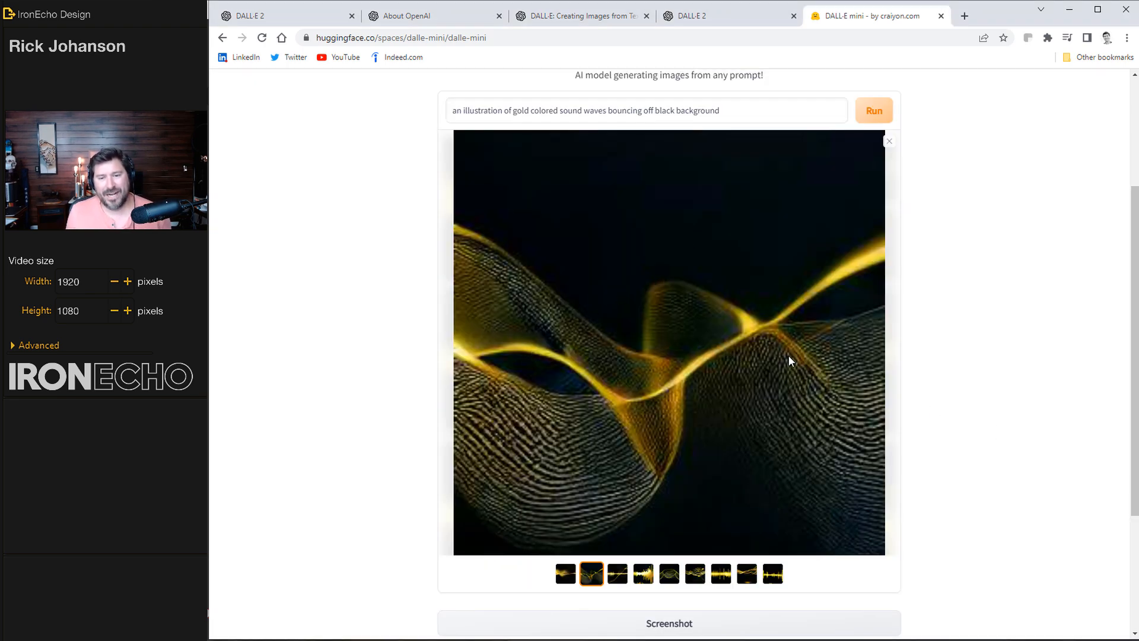
{"action": "mouse_move", "coordinate": [734, 383]}
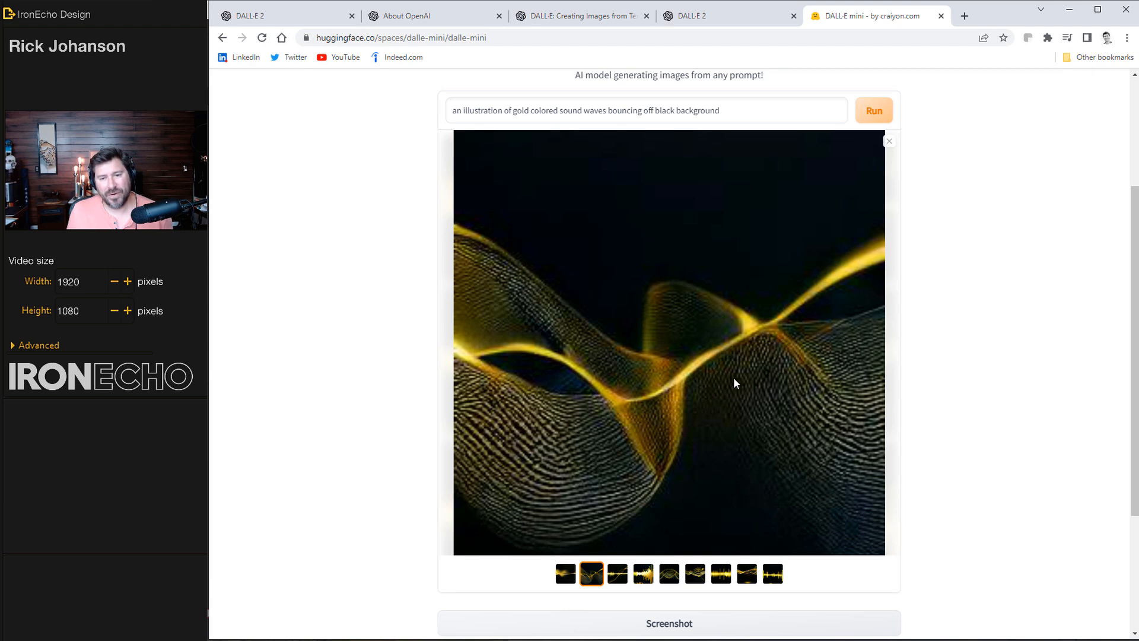
{"action": "mouse_move", "coordinate": [683, 376]}
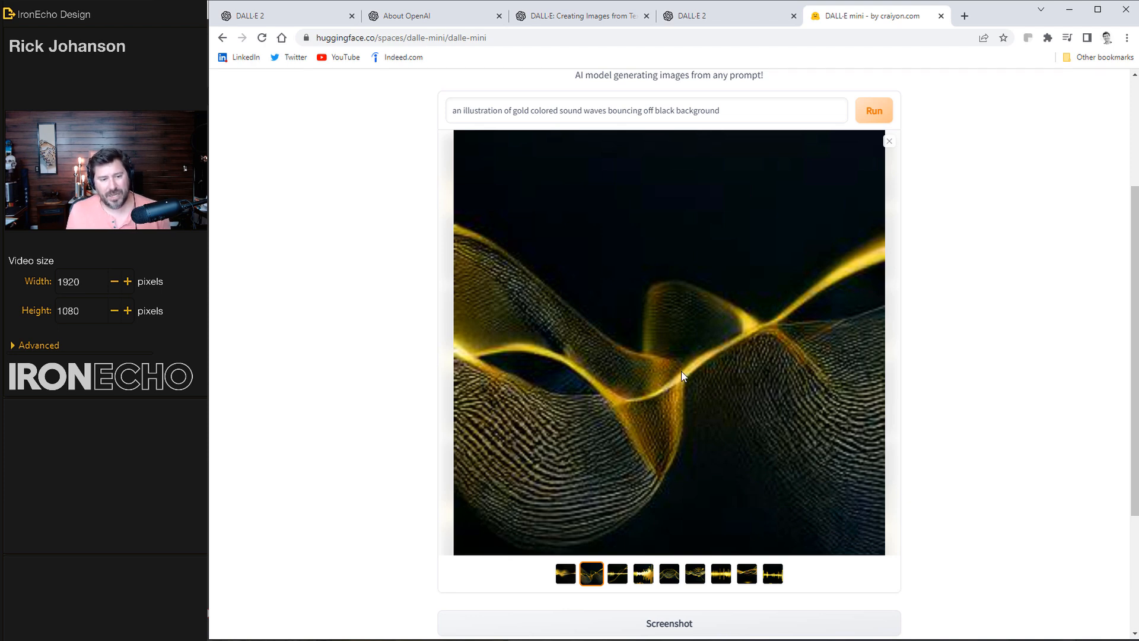
{"action": "mouse_move", "coordinate": [473, 422]}
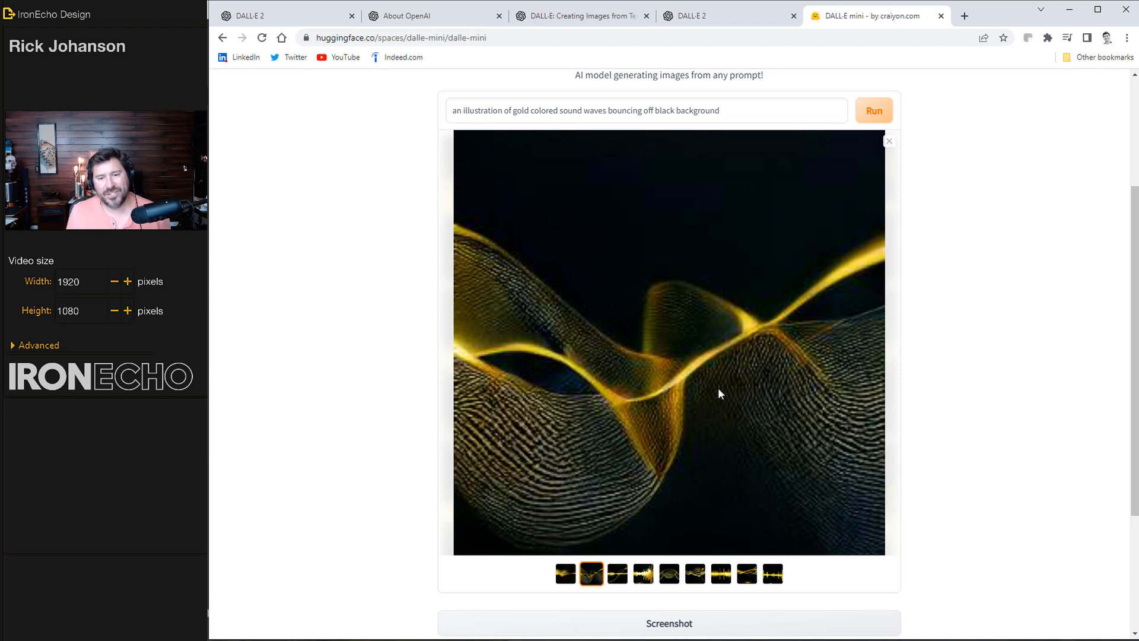
{"action": "left_click", "coordinate": [721, 573]}
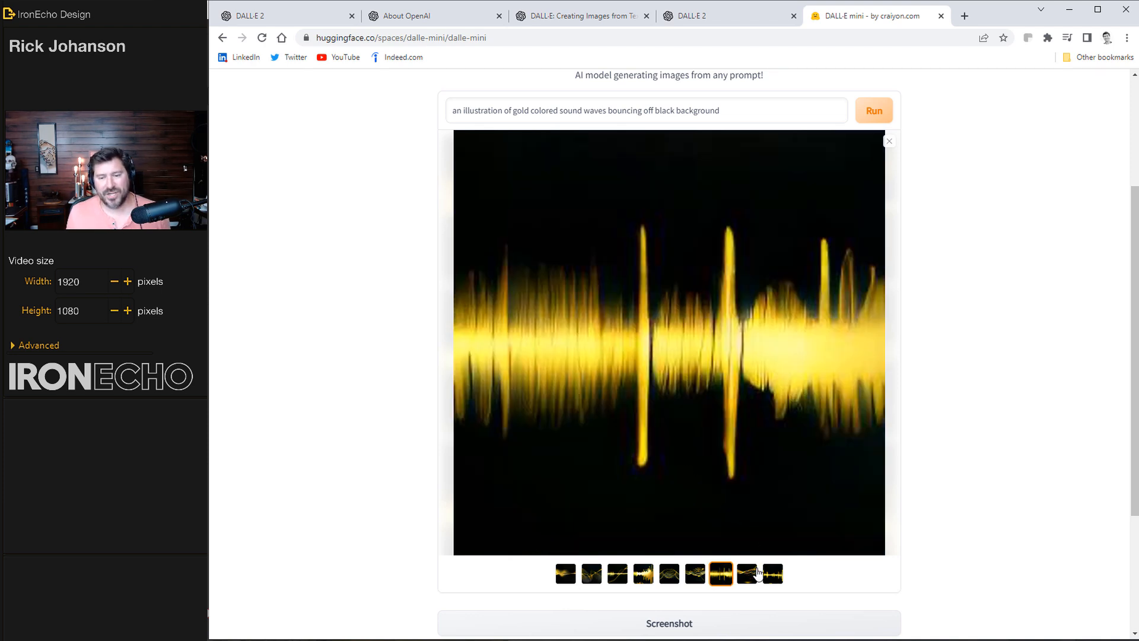
{"action": "left_click", "coordinate": [746, 574]}
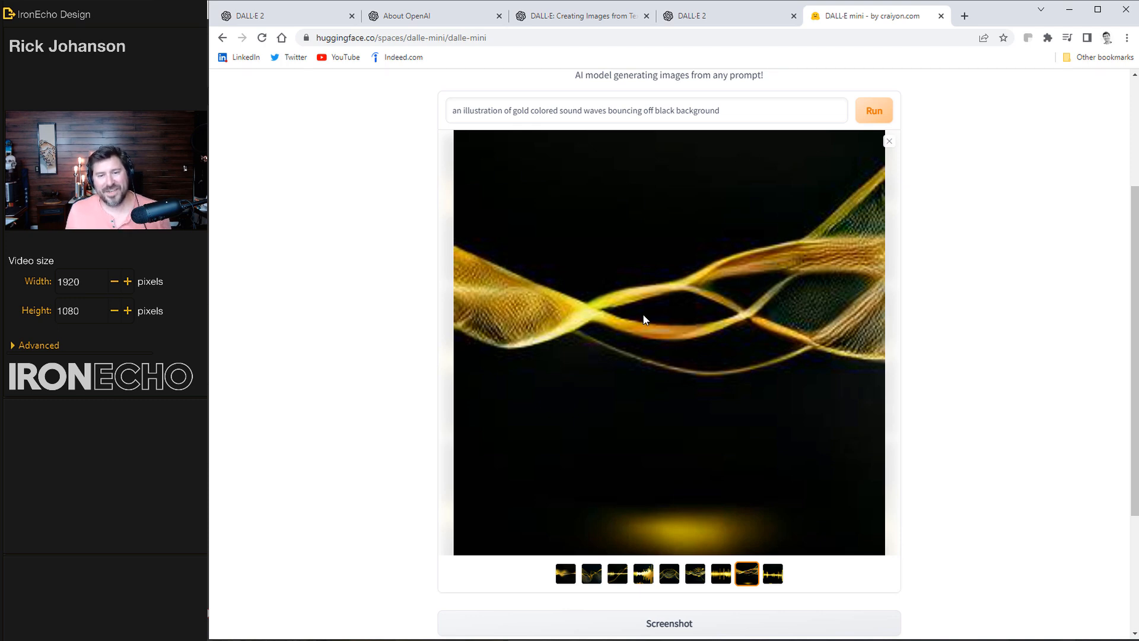
{"action": "mouse_move", "coordinate": [559, 192]}
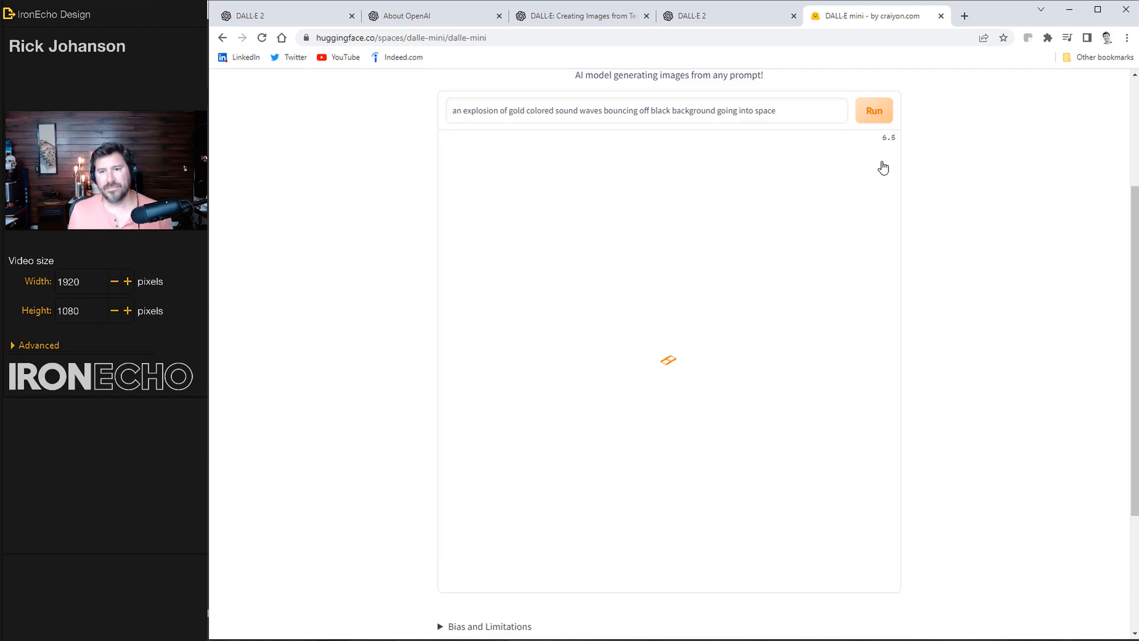
Step: Run the gold sound-wave explosion prompt and enlarge the bow-tie wave image
{"action": "left_click", "coordinate": [874, 111]}
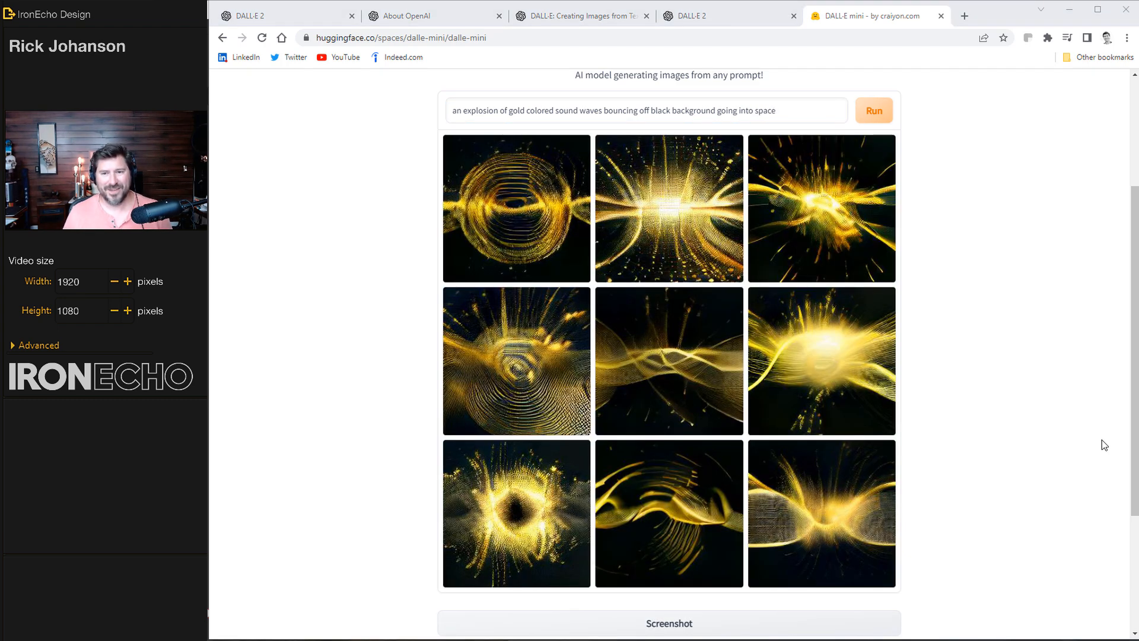
{"action": "left_click", "coordinate": [821, 512]}
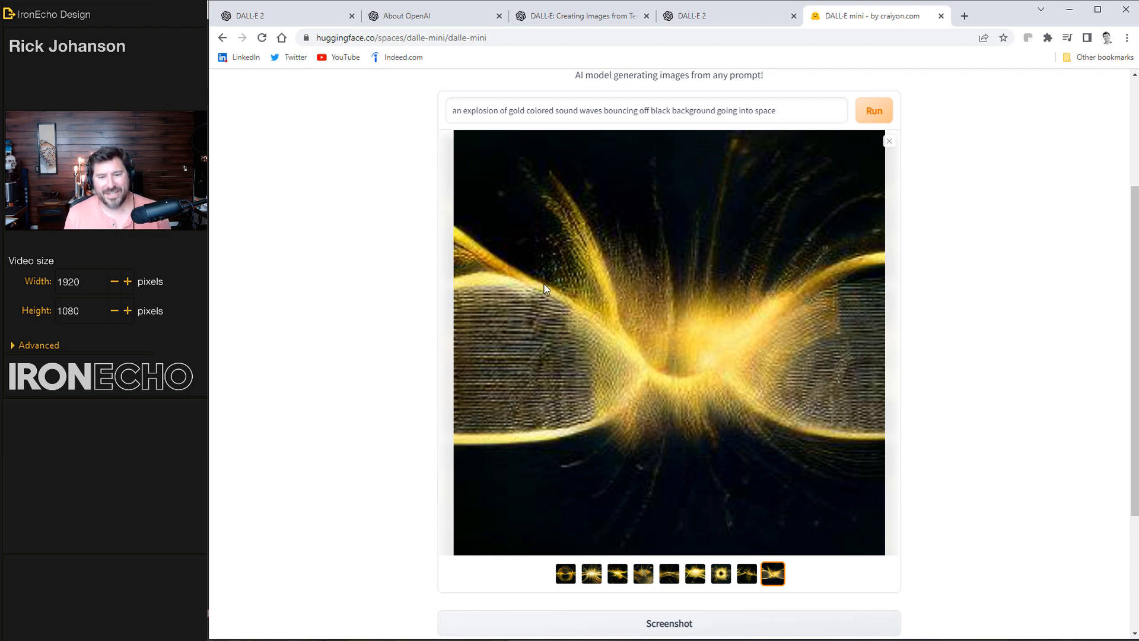
{"action": "mouse_move", "coordinate": [660, 363]}
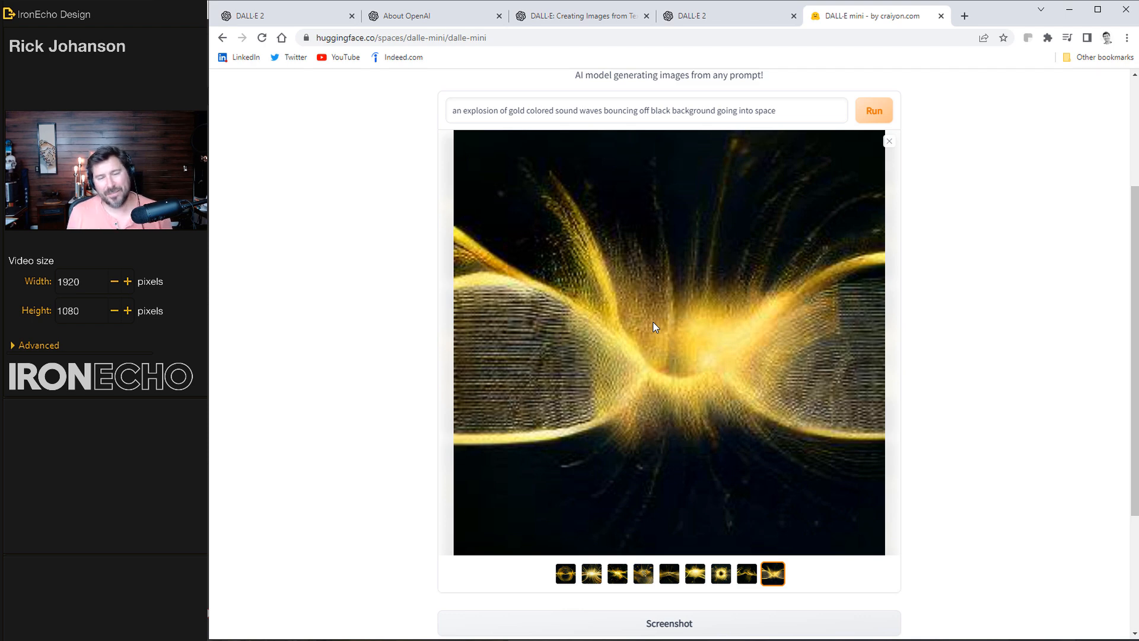
{"action": "mouse_move", "coordinate": [754, 248]}
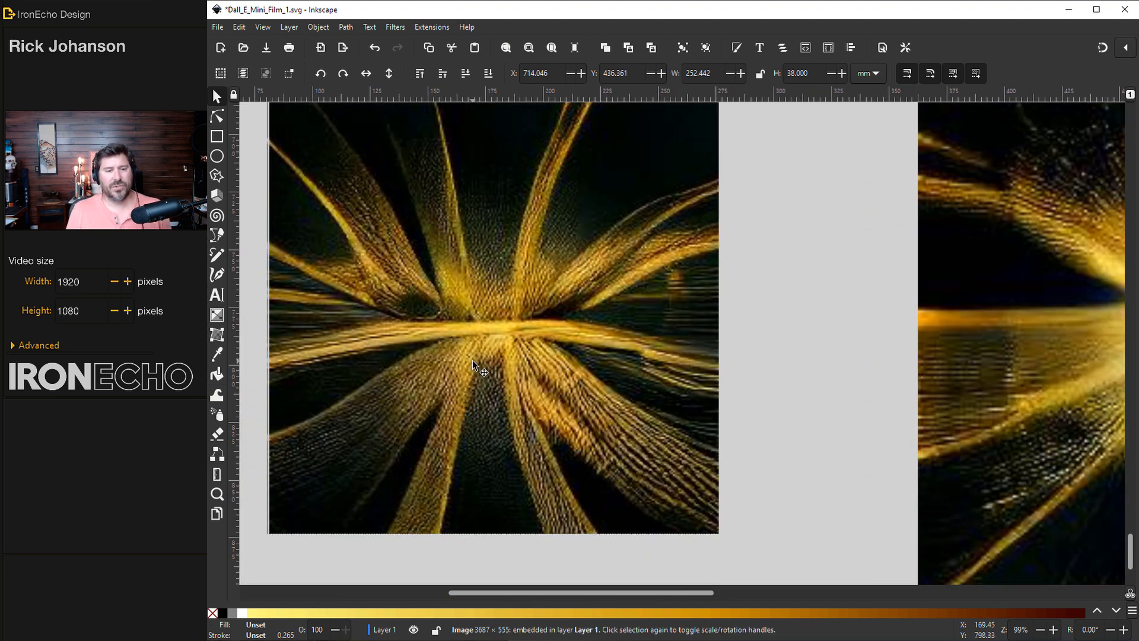
{"action": "mouse_move", "coordinate": [494, 375]}
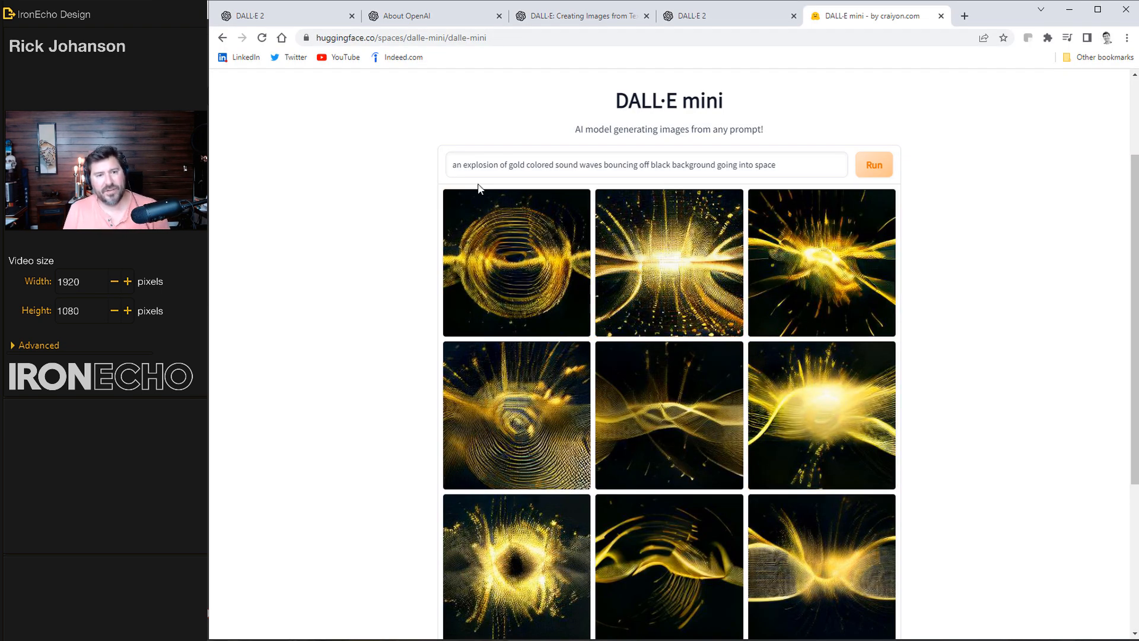
Step: Remove 'an' from the explosion prompt and run it for new images
{"action": "left_click", "coordinate": [640, 164]}
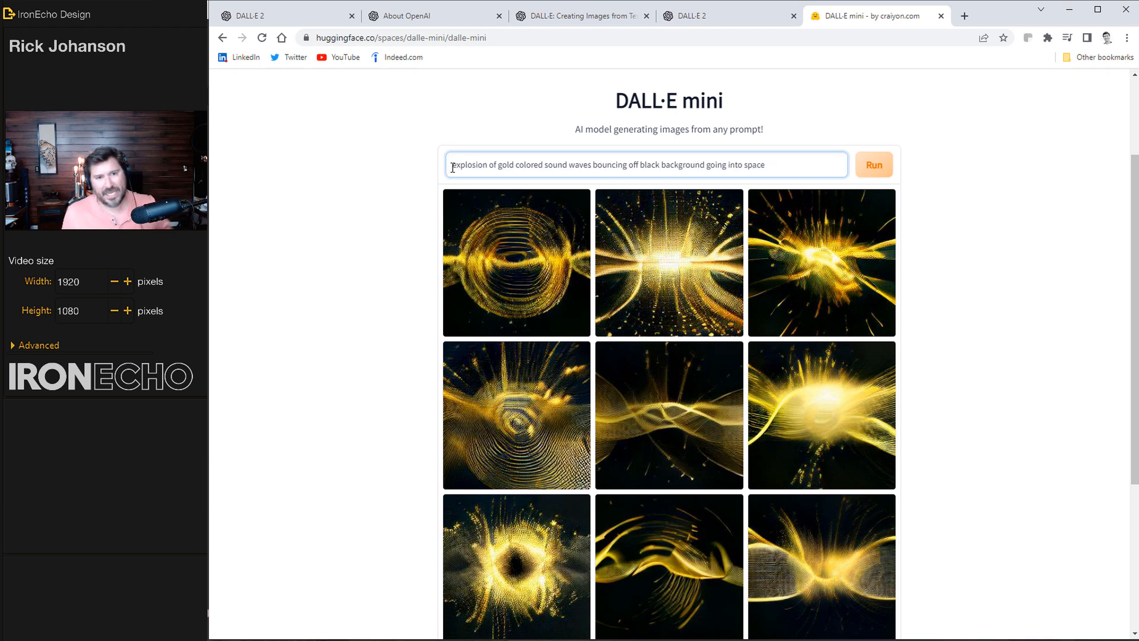
{"action": "left_click", "coordinate": [873, 164]}
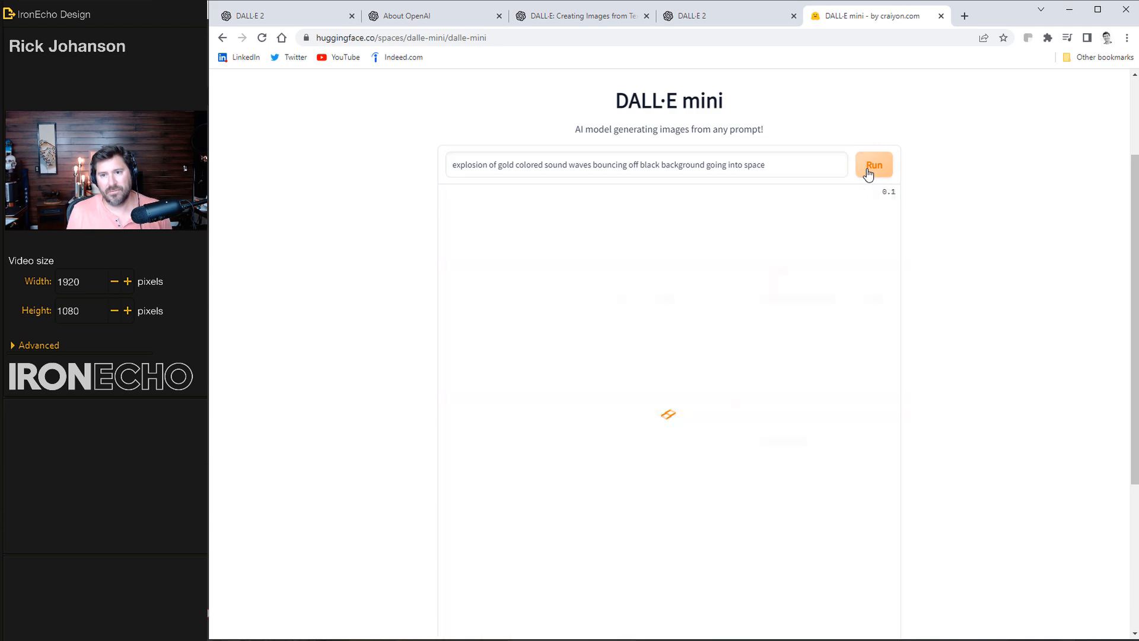
{"action": "left_click", "coordinate": [874, 165]}
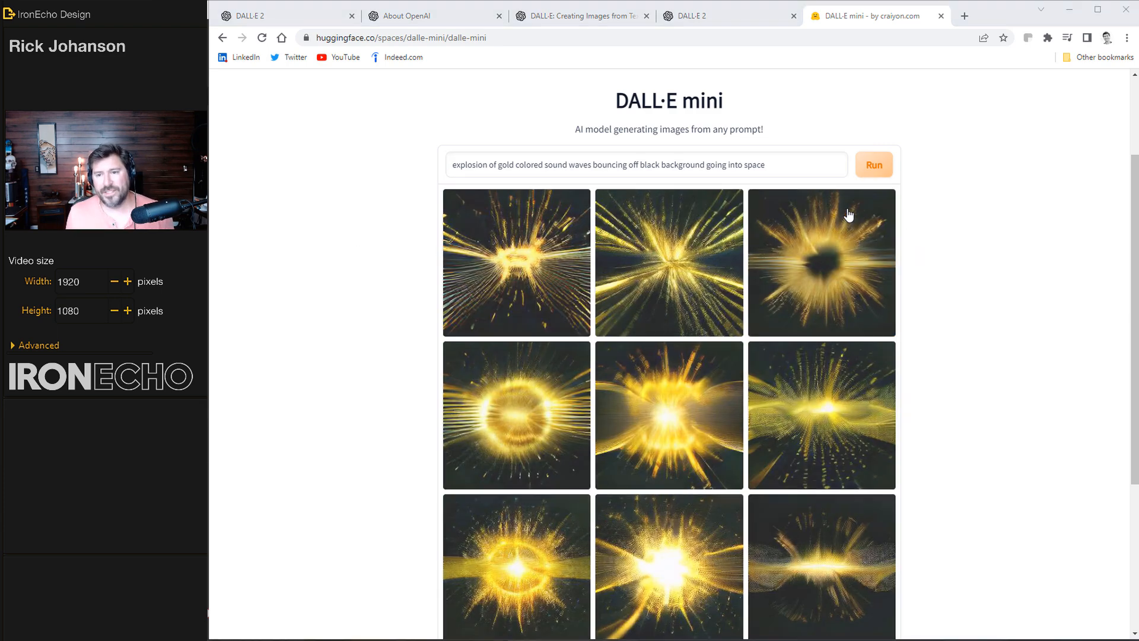
{"action": "left_click", "coordinate": [821, 262]}
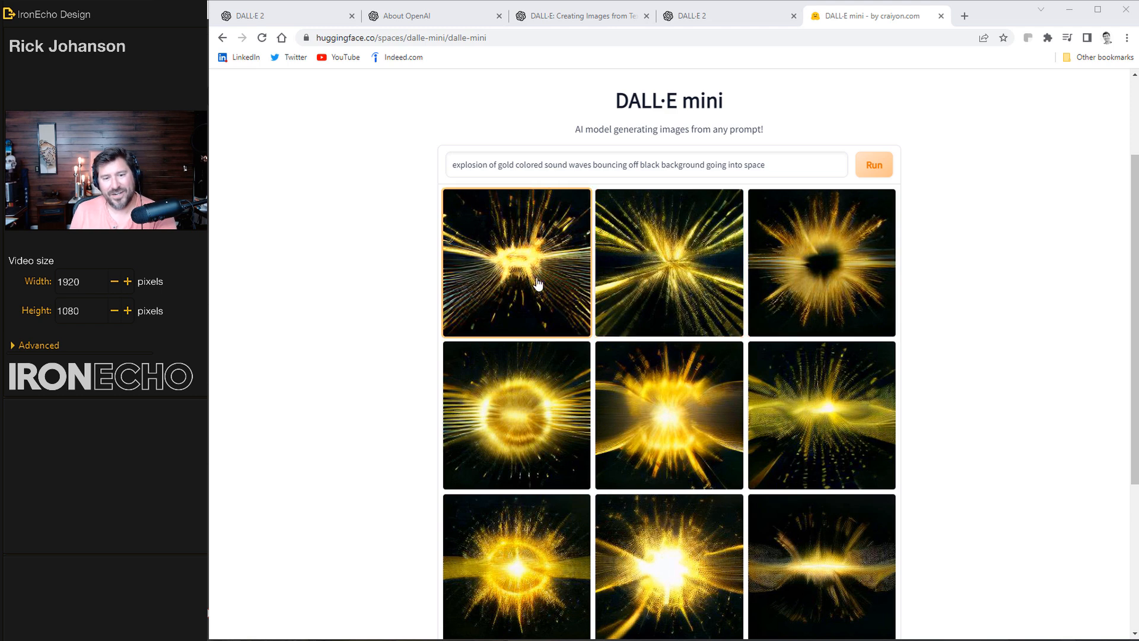
Step: Enlarge the first and second new gold explosion images
{"action": "left_click", "coordinate": [516, 262]}
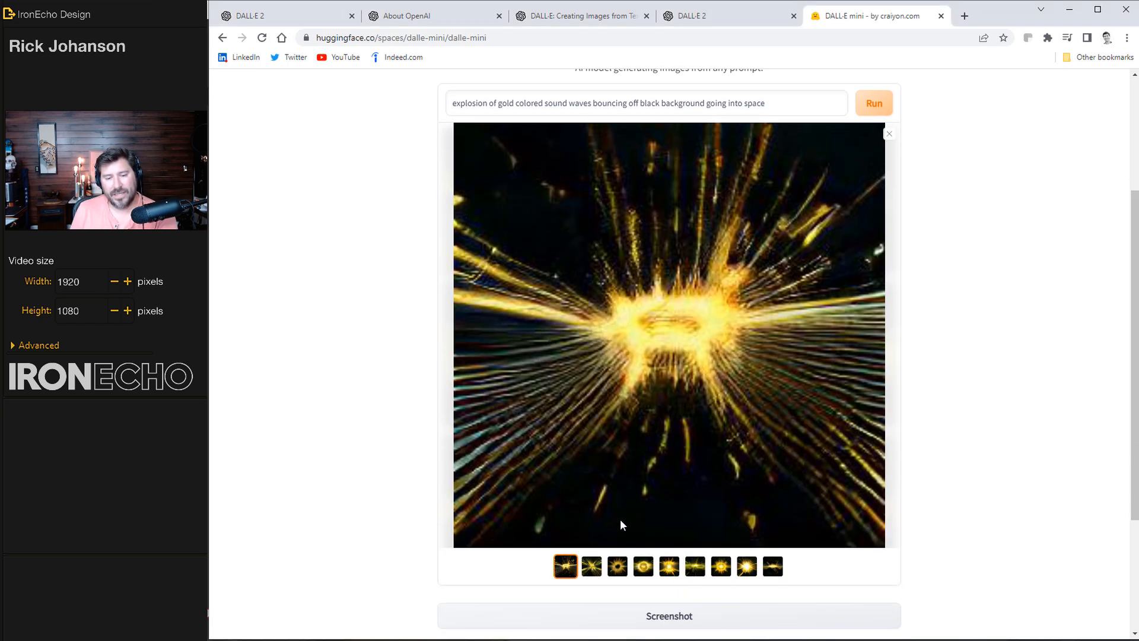
{"action": "left_click", "coordinate": [590, 566]}
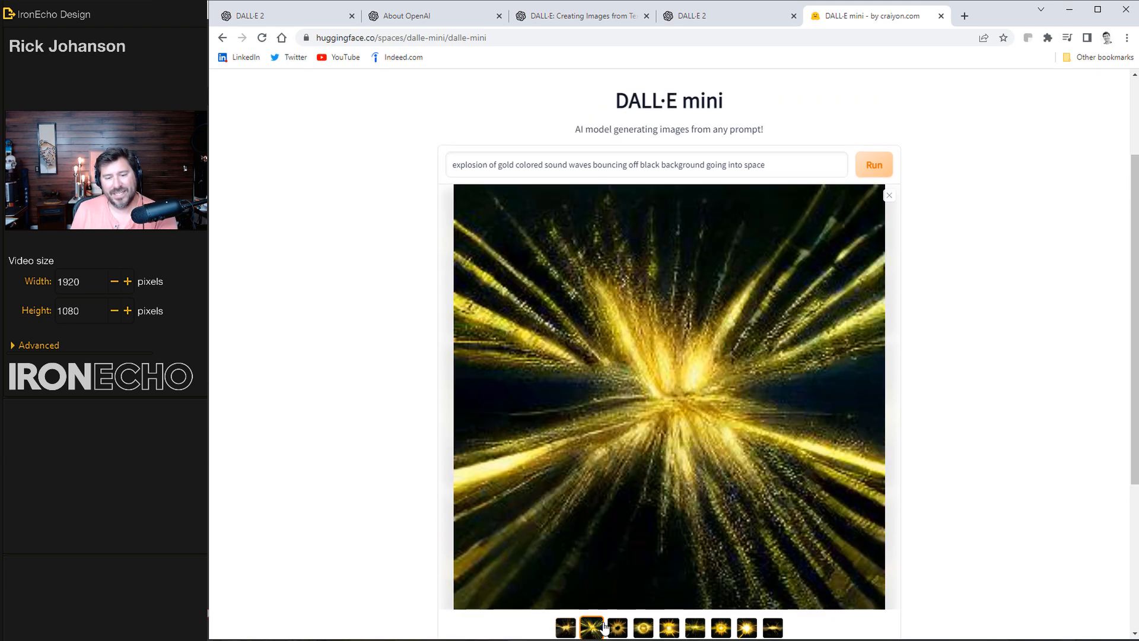
{"action": "left_click", "coordinate": [642, 629]}
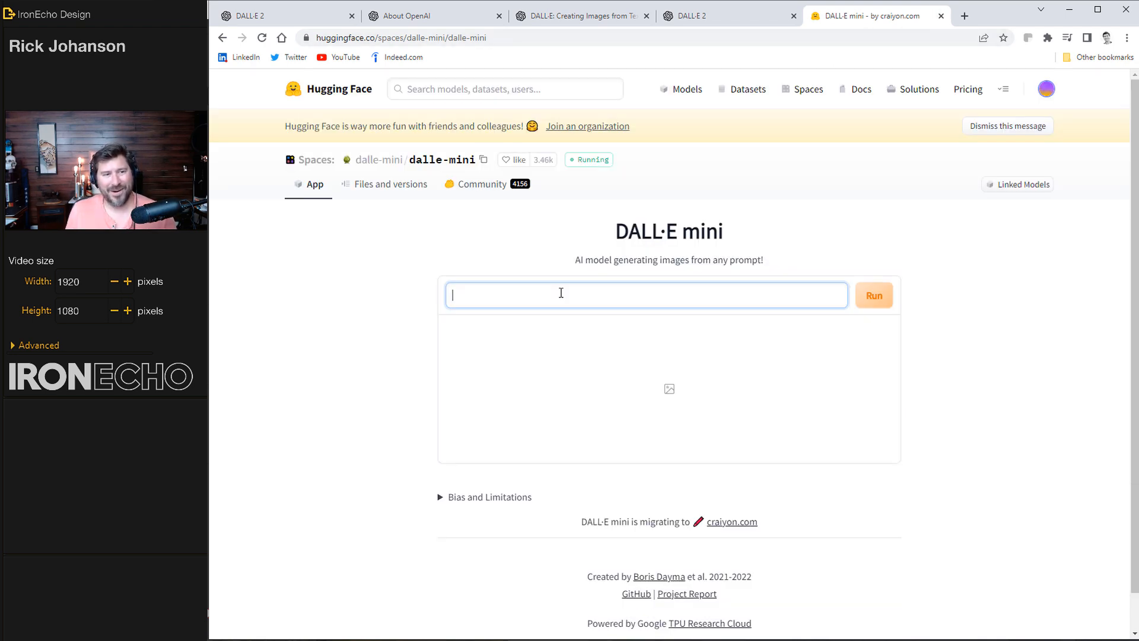
Step: Generate 'good vs. evil' images, enlarge the devil-and-hero result, then start typing 'right vs'
{"action": "type", "text": "good vs. evil"}
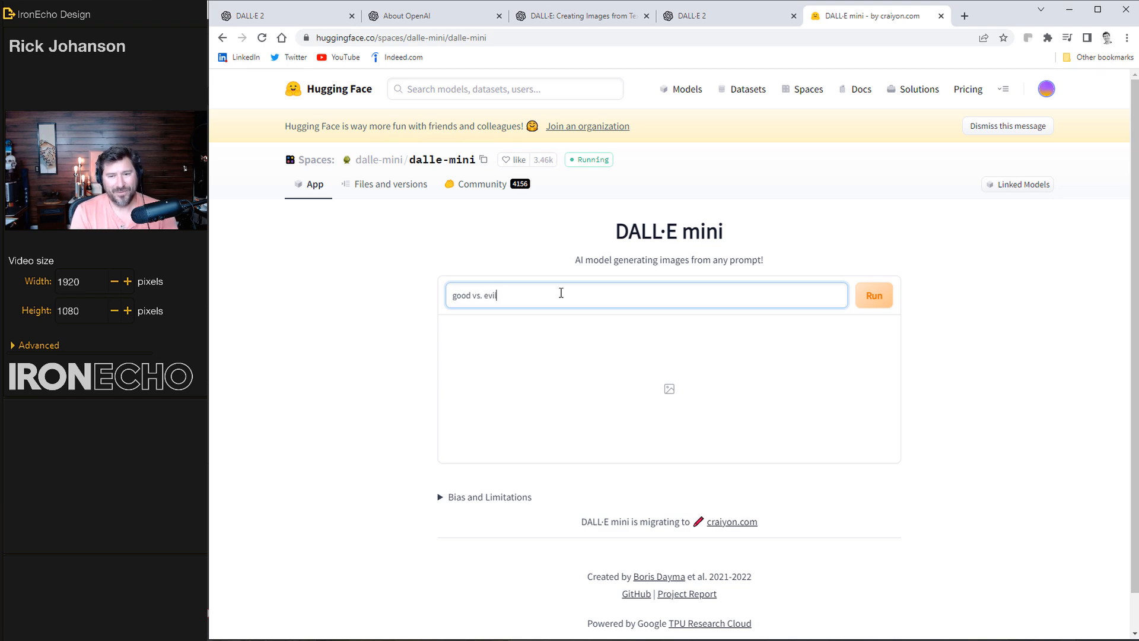
{"action": "left_click", "coordinate": [873, 295]}
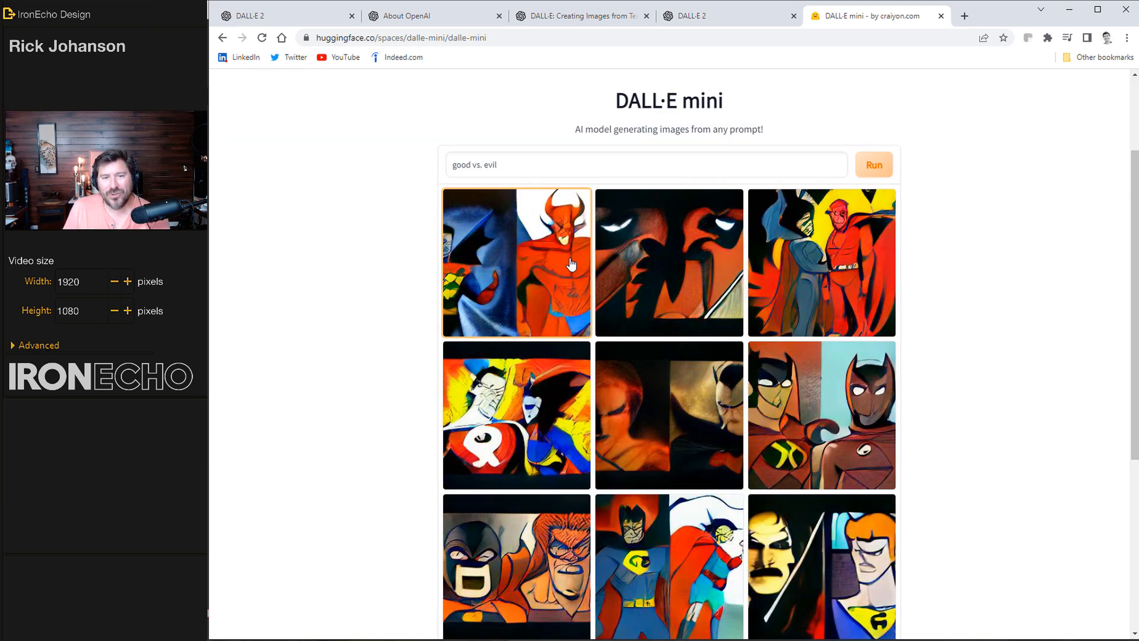
{"action": "left_click", "coordinate": [516, 262]}
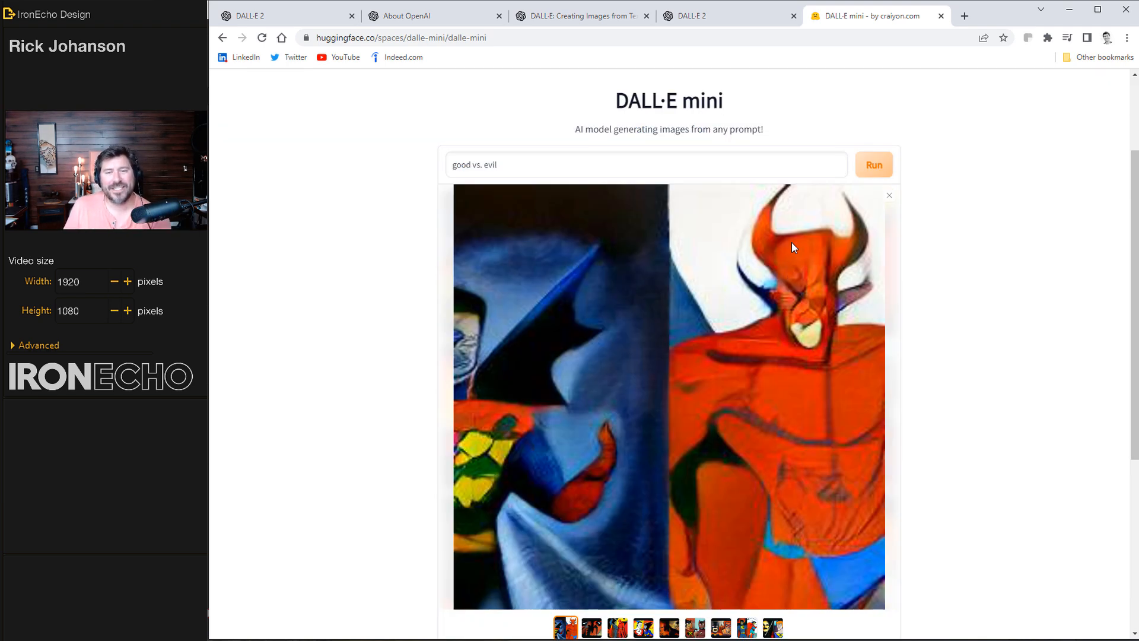
{"action": "mouse_move", "coordinate": [809, 268]}
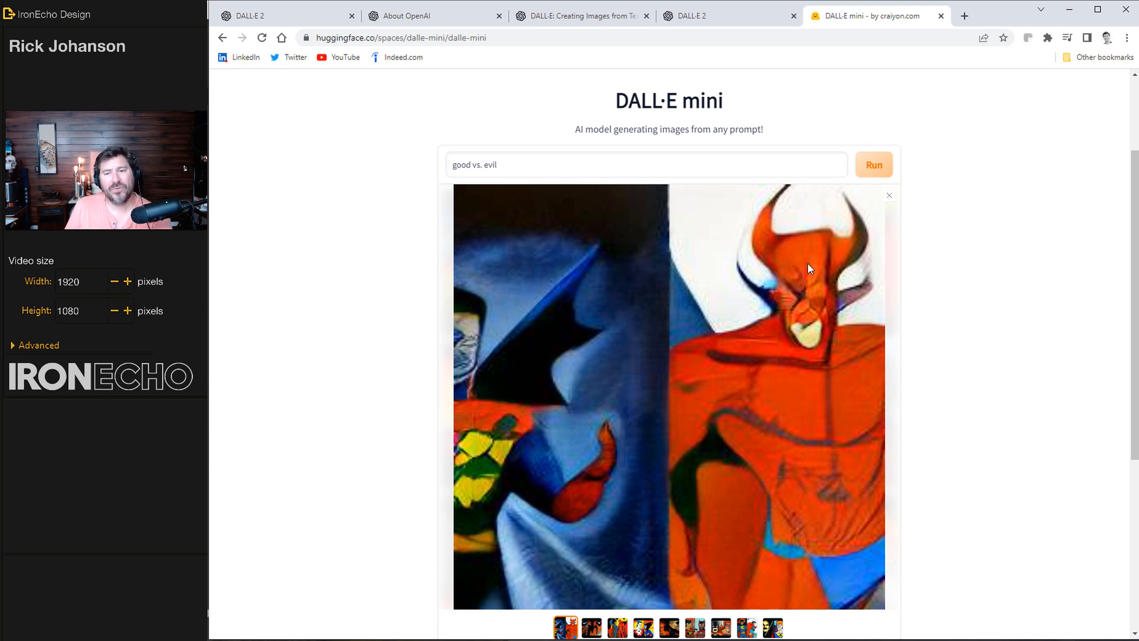
{"action": "mouse_move", "coordinate": [630, 433]}
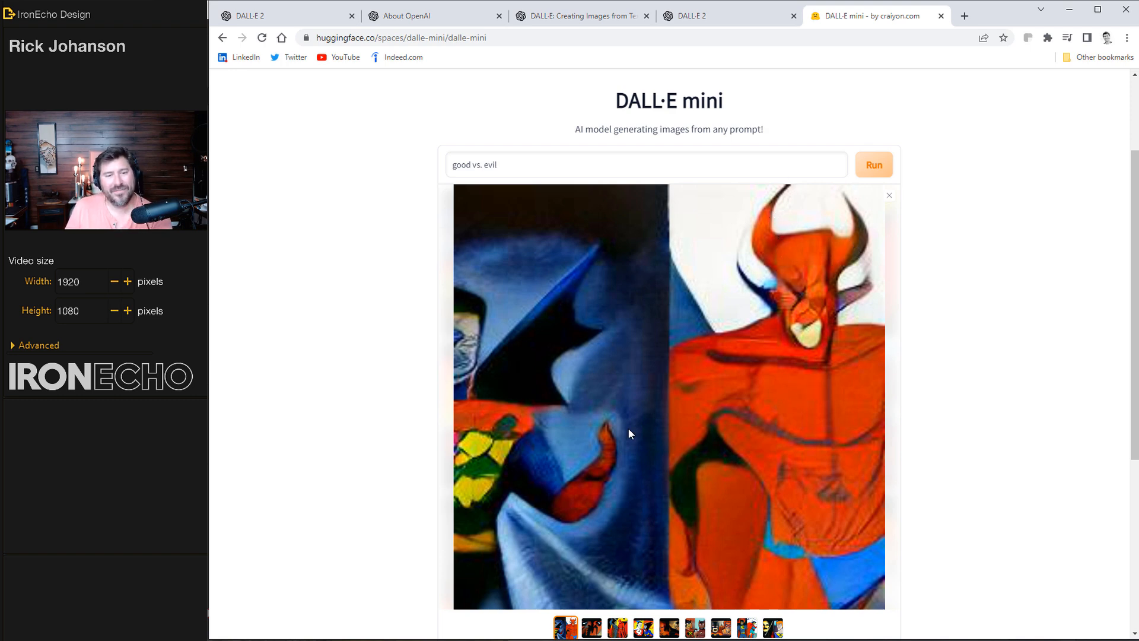
{"action": "mouse_move", "coordinate": [498, 427]}
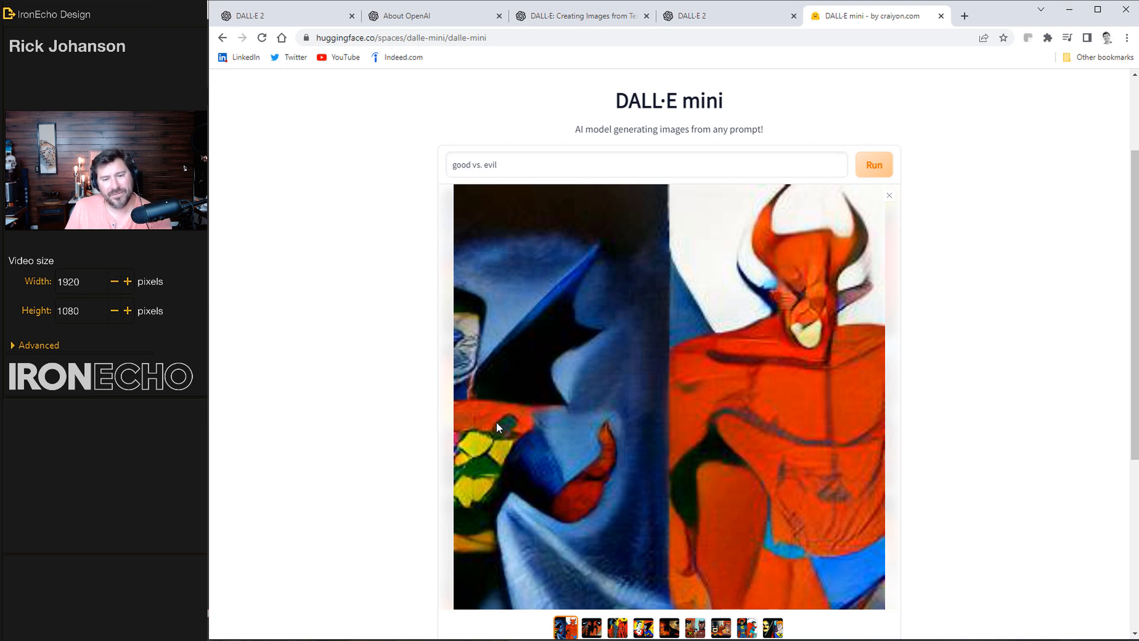
{"action": "mouse_move", "coordinate": [521, 369]}
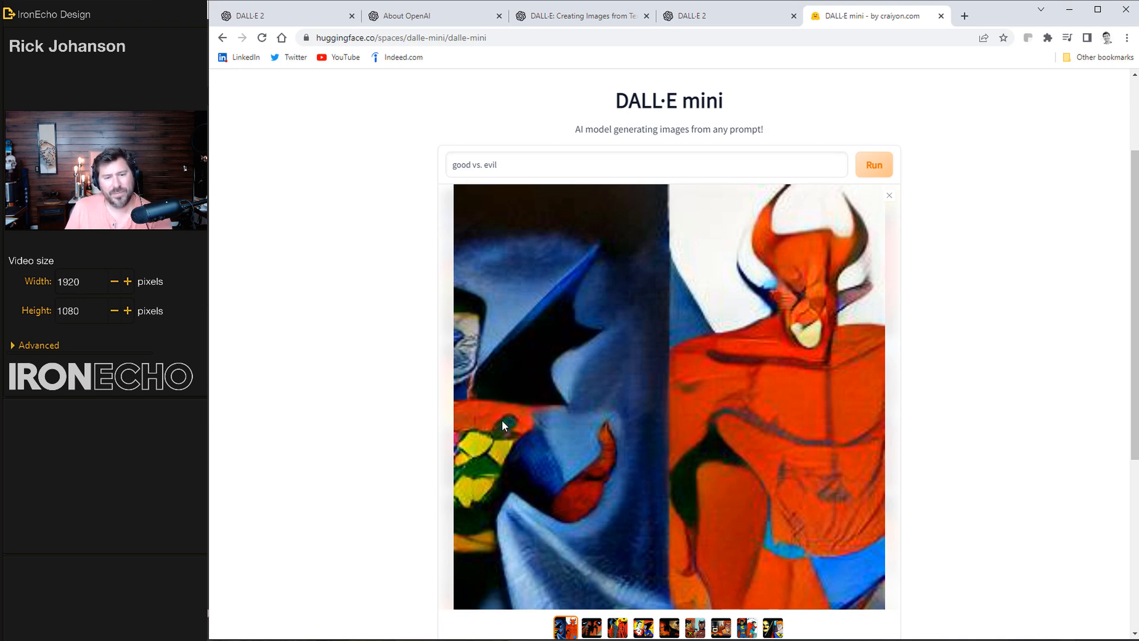
{"action": "mouse_move", "coordinate": [485, 470]}
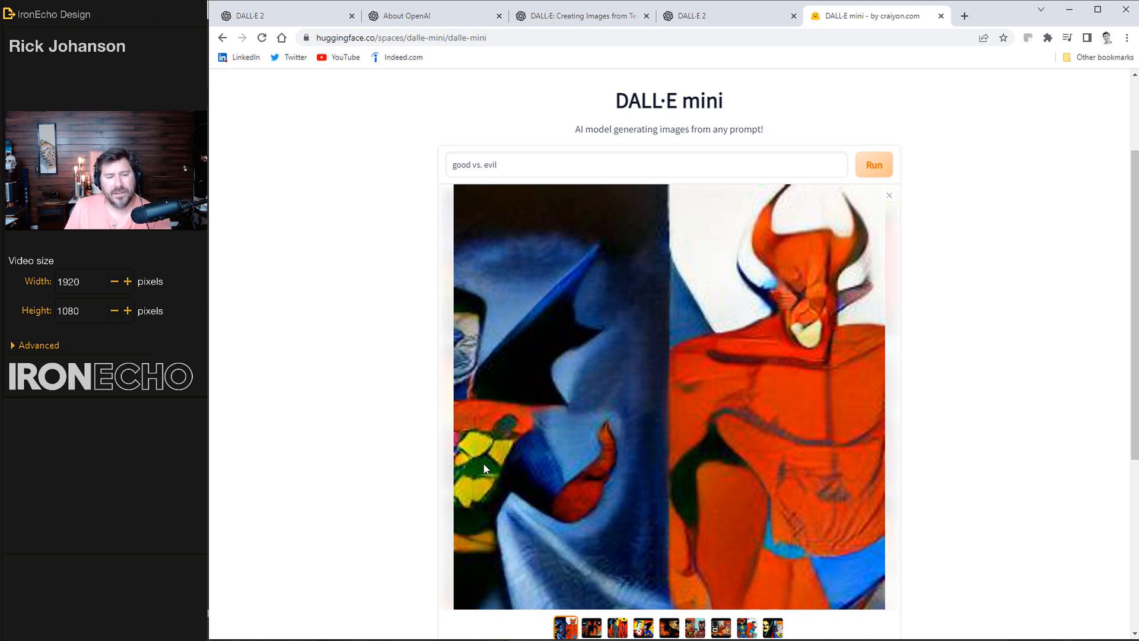
{"action": "mouse_move", "coordinate": [883, 198]}
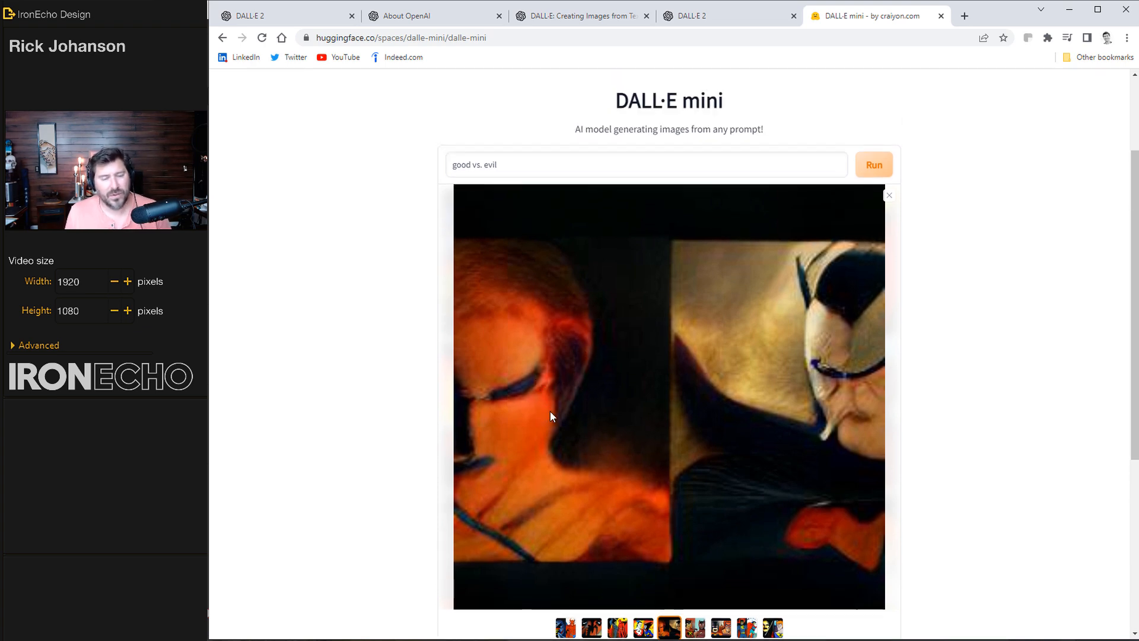
{"action": "mouse_move", "coordinate": [872, 423]}
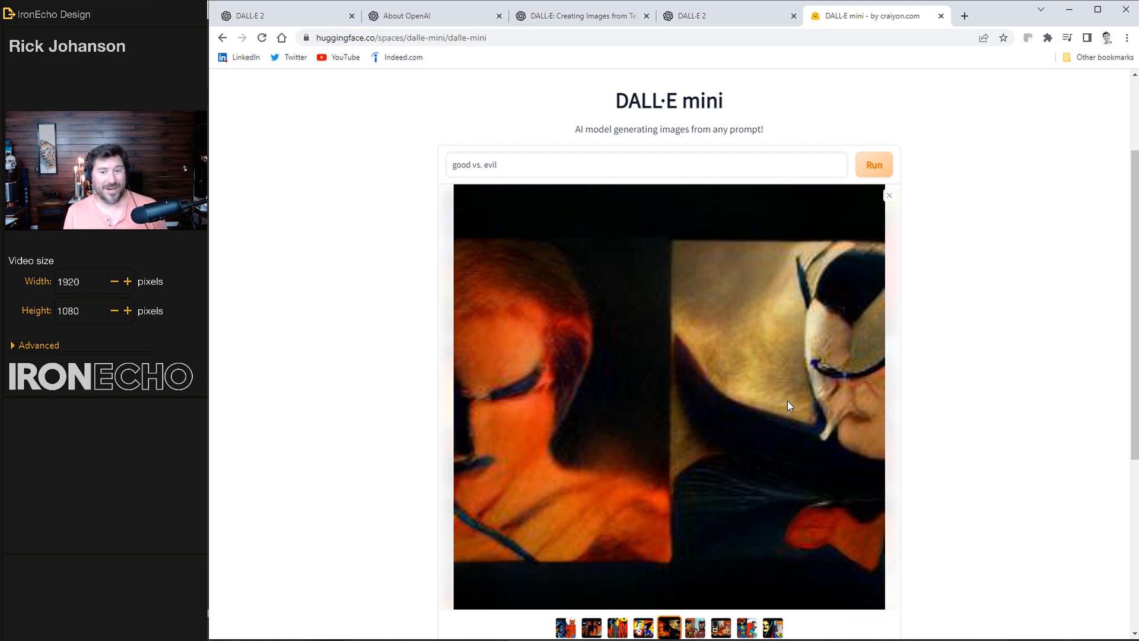
{"action": "left_click", "coordinate": [646, 164]}
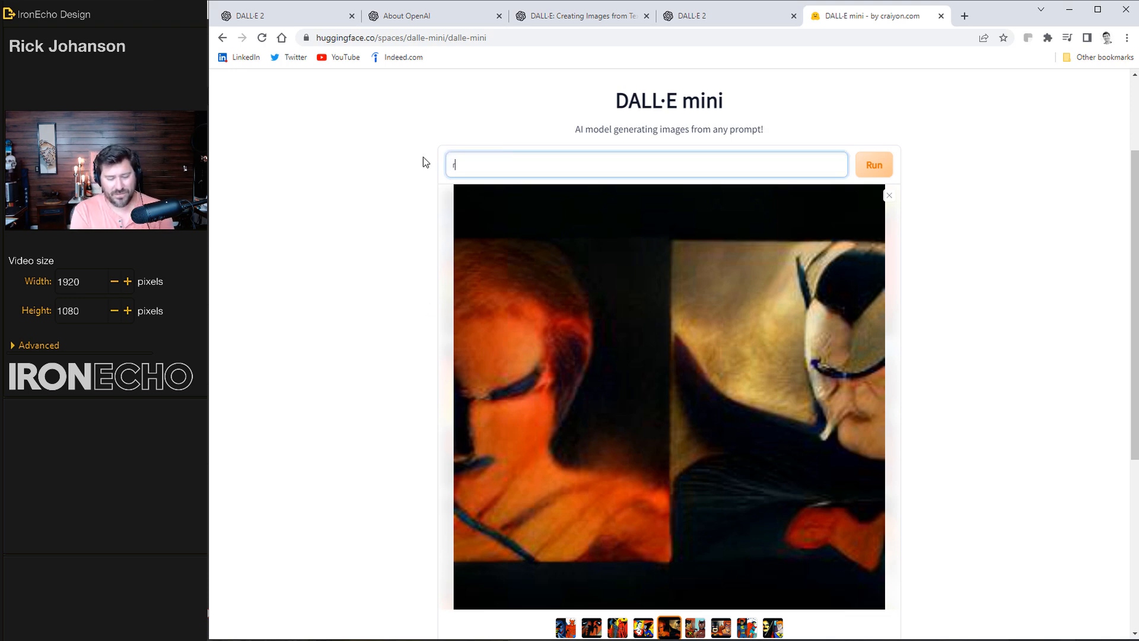
{"action": "type", "text": "right vs"}
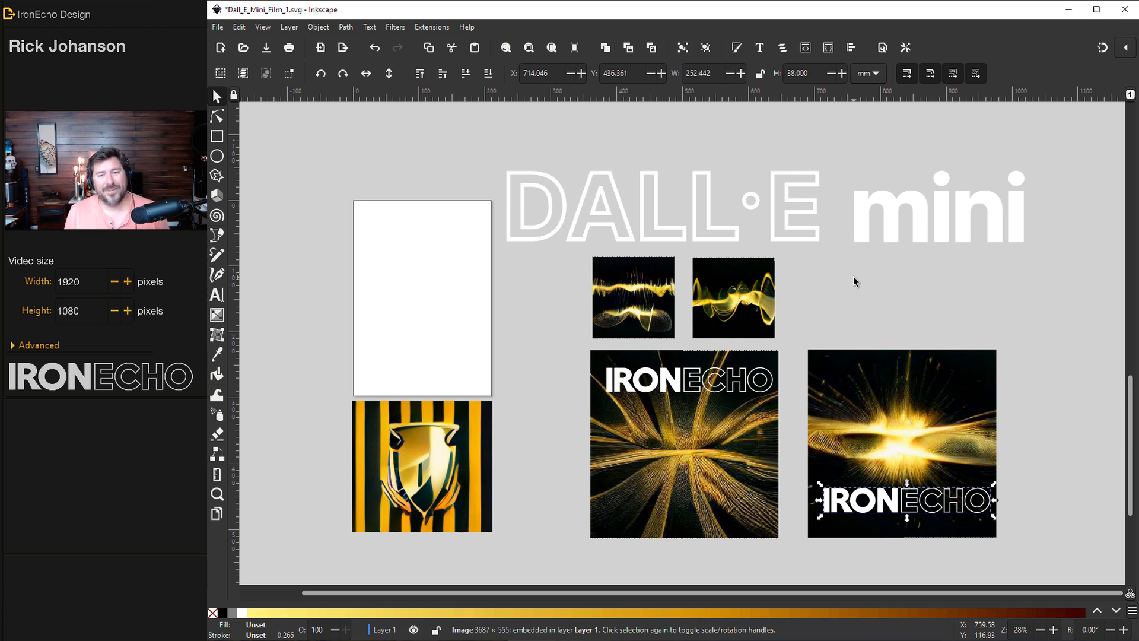
{"action": "mouse_move", "coordinate": [705, 295]}
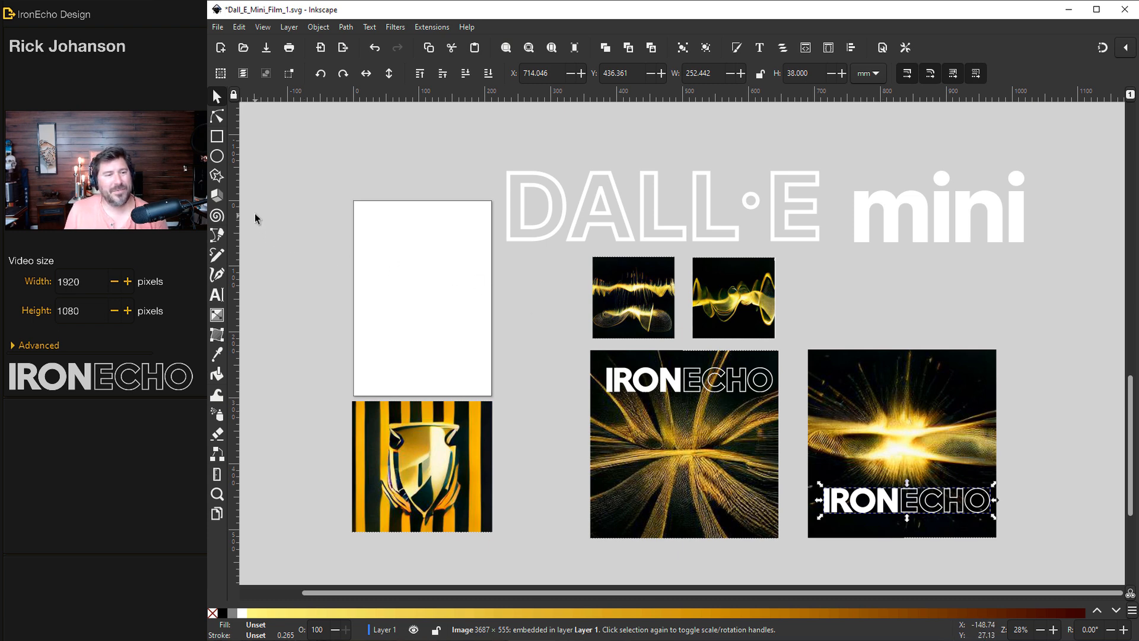
{"action": "mouse_move", "coordinate": [660, 350]}
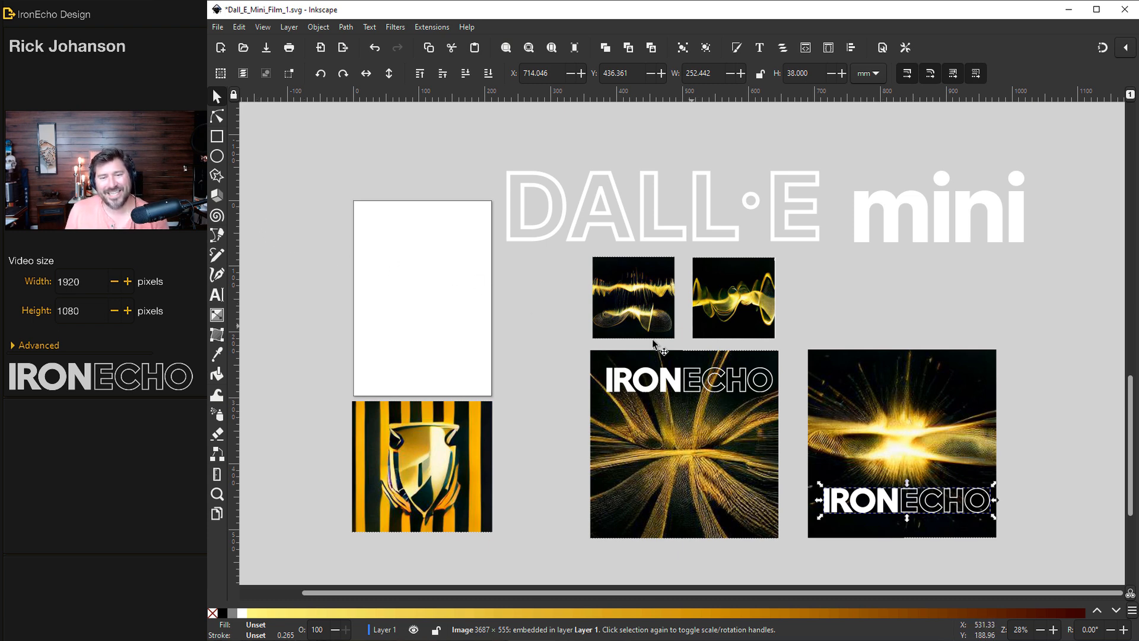
{"action": "mouse_move", "coordinate": [426, 293]}
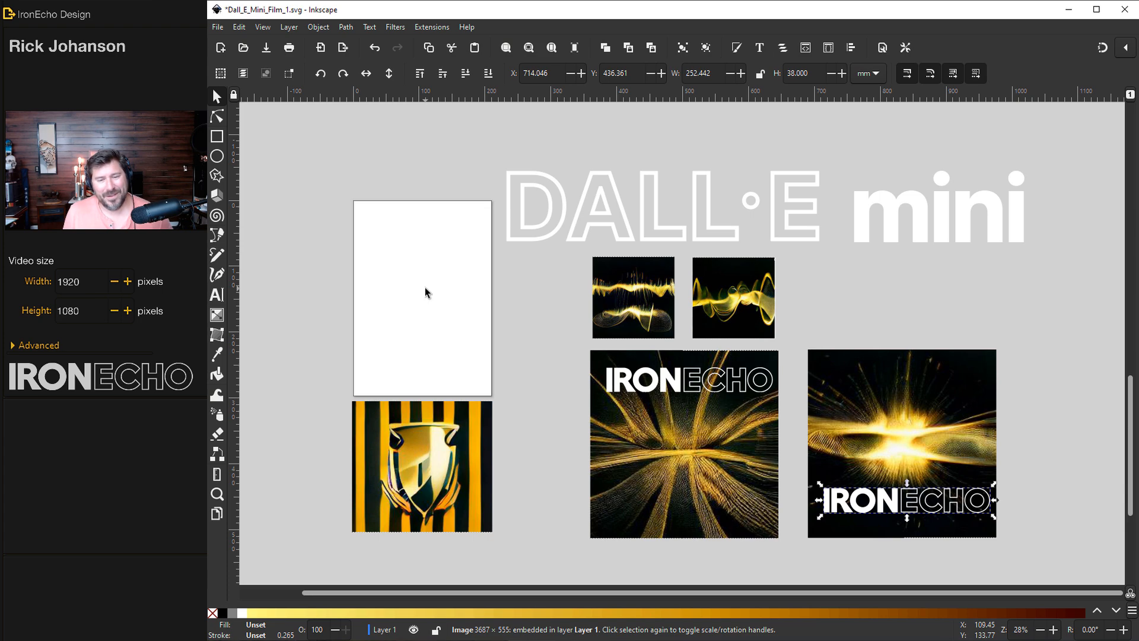